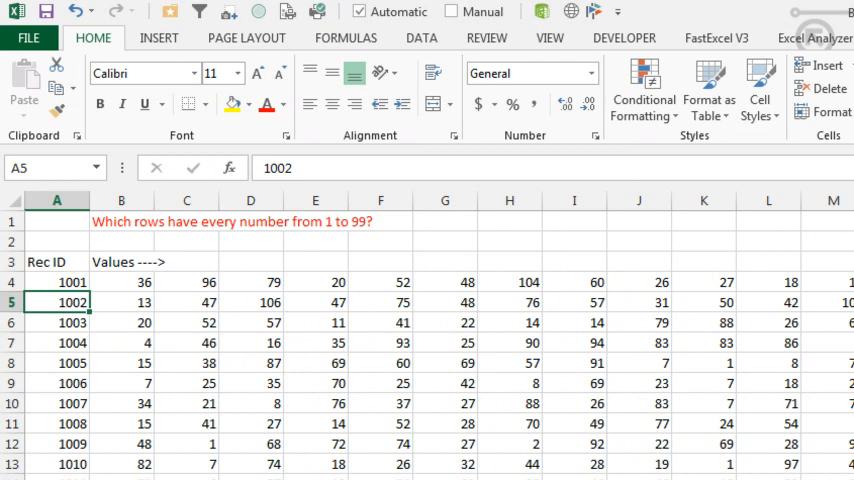
- Insert a blank column A before Rec ID and head it 'All' in A3
left_click(57, 282)
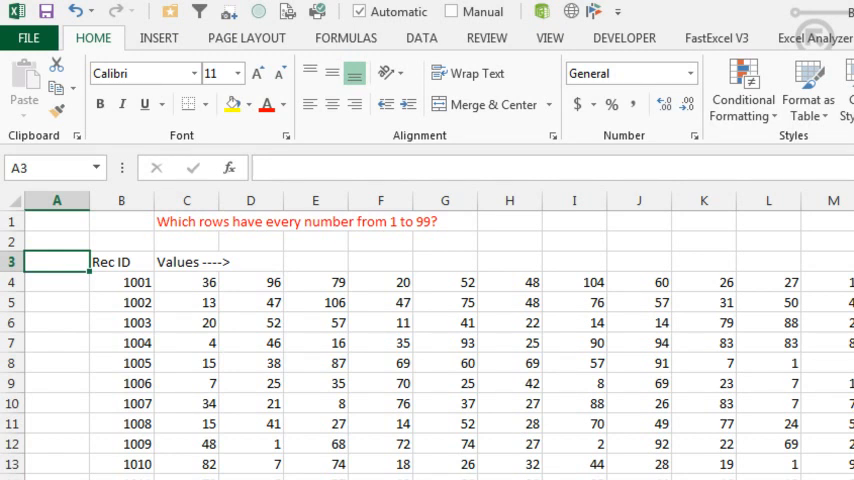
type("All")
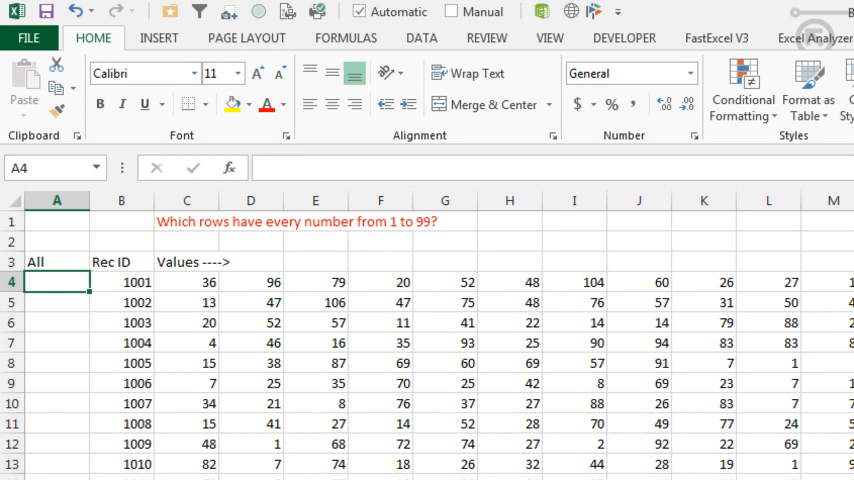
- Enter =COUNTIFS(C4:KP4,ROW($1:$99)) in A4 to count each number 1-99 in row 4
type("=")
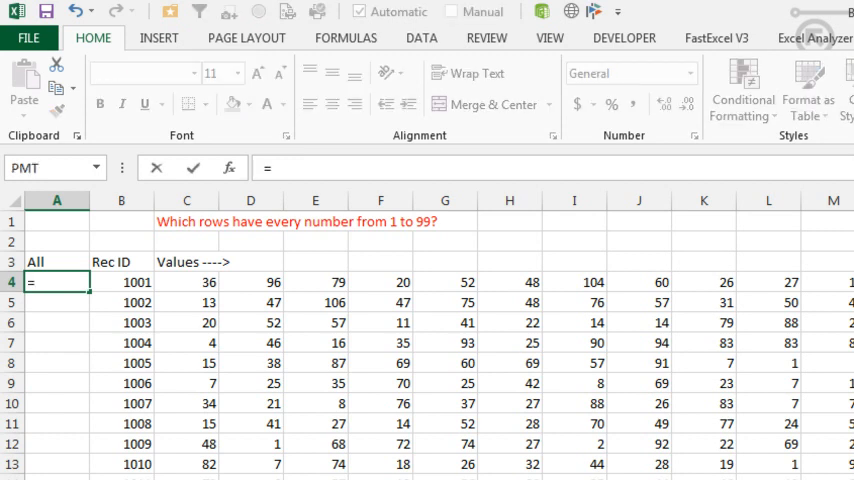
type("SUMIF")
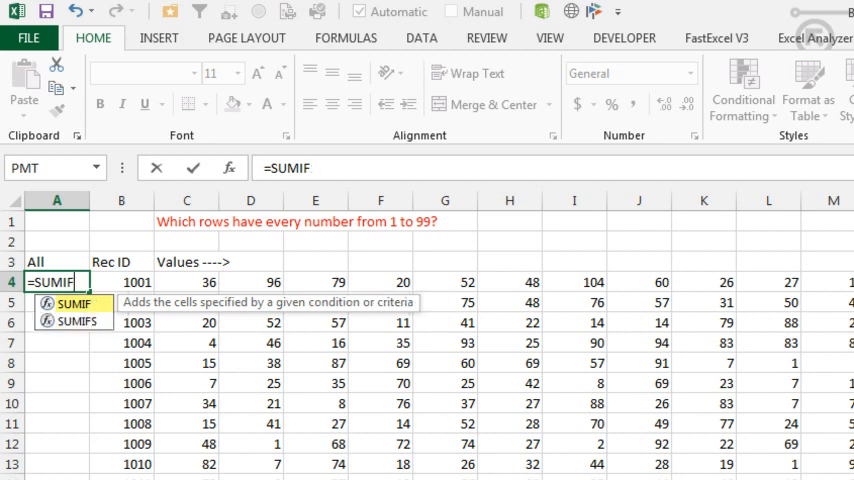
type("=COUNTIFS(")
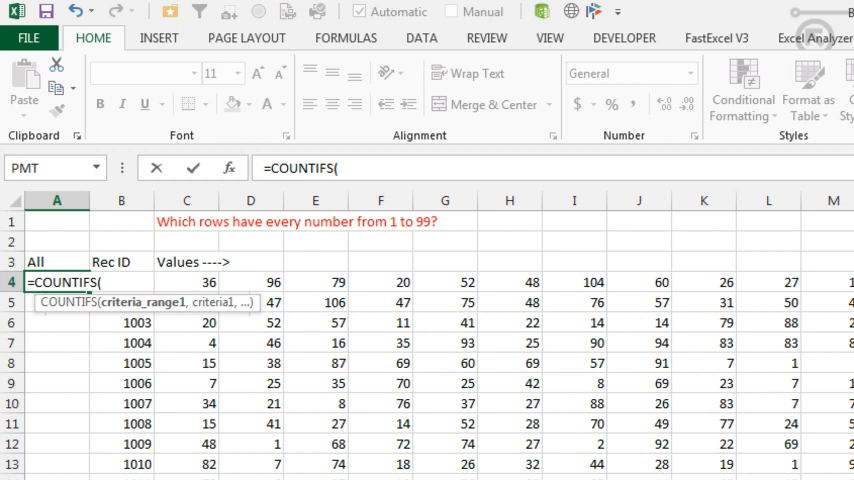
left_click(187, 282)
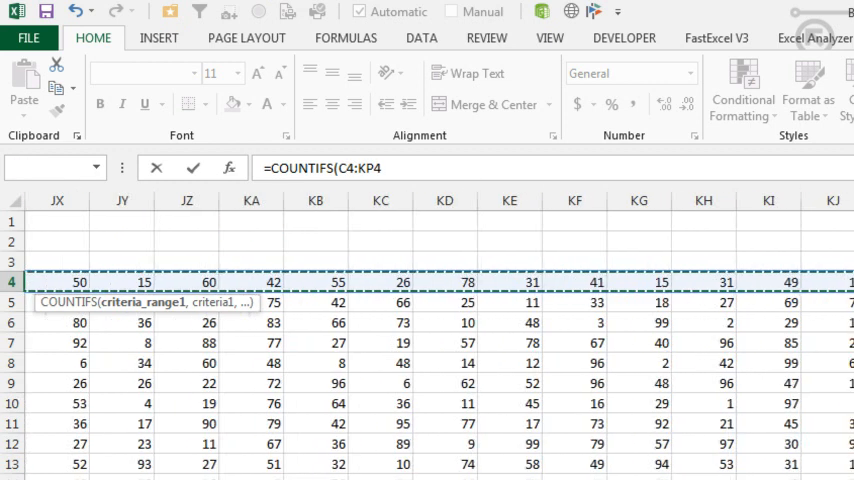
type(",")
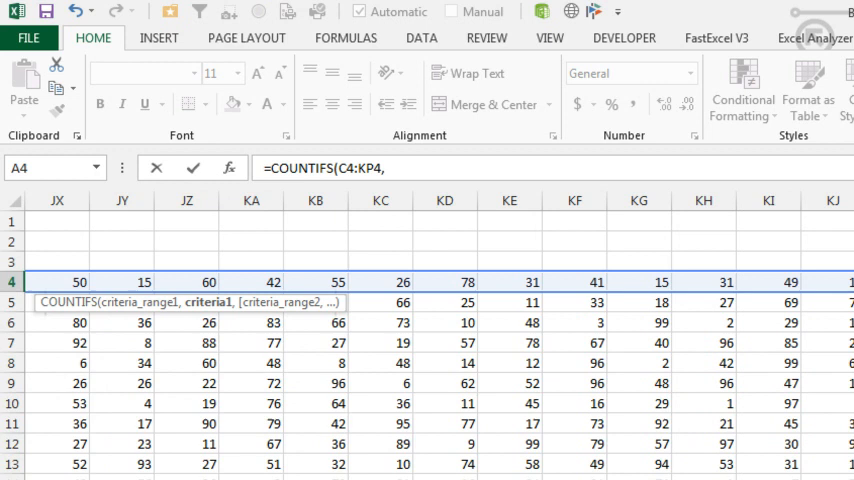
type("ROW(")
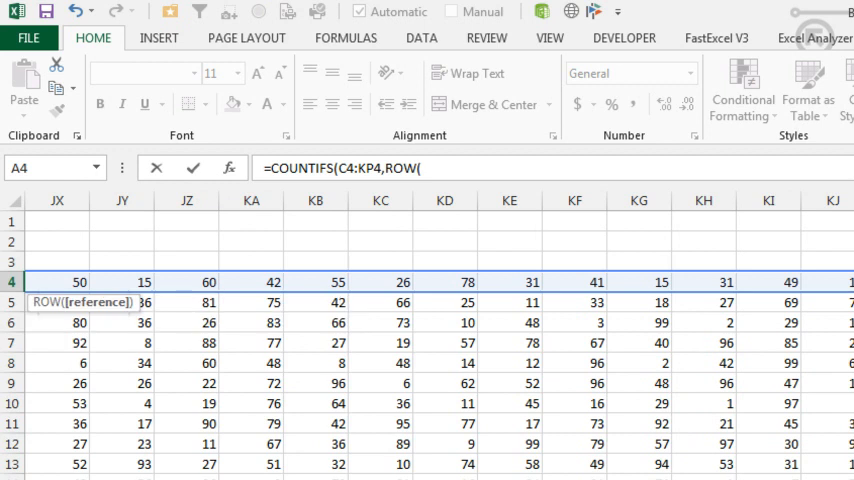
type("$1:")
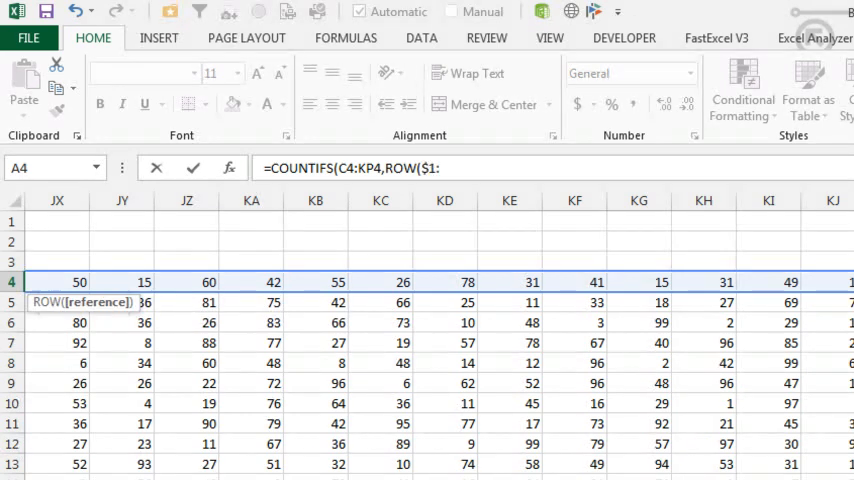
type("$99))")
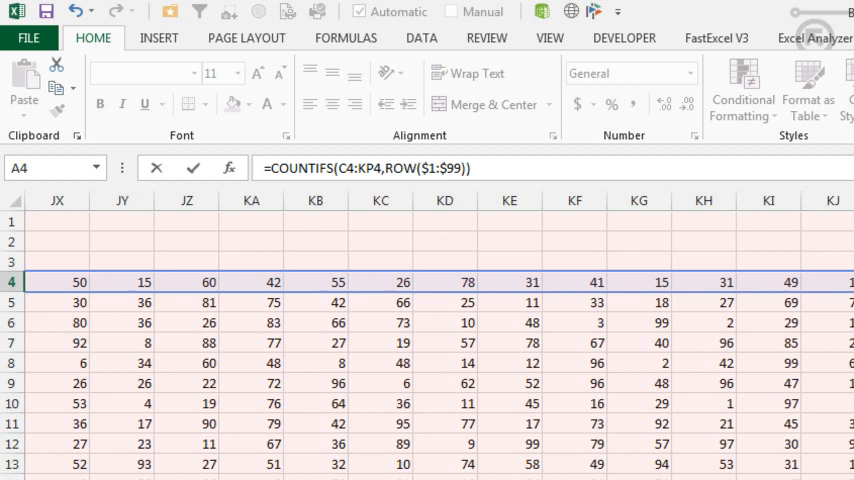
mouse_move(407, 266)
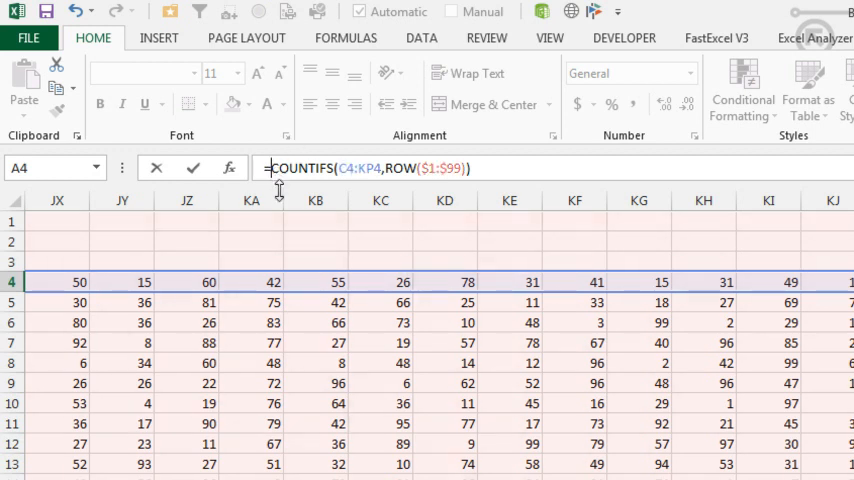
- Wrap the COUNTIFS in MIN and commit it as an array formula with Ctrl+Shift+Enter
type("MIN(")
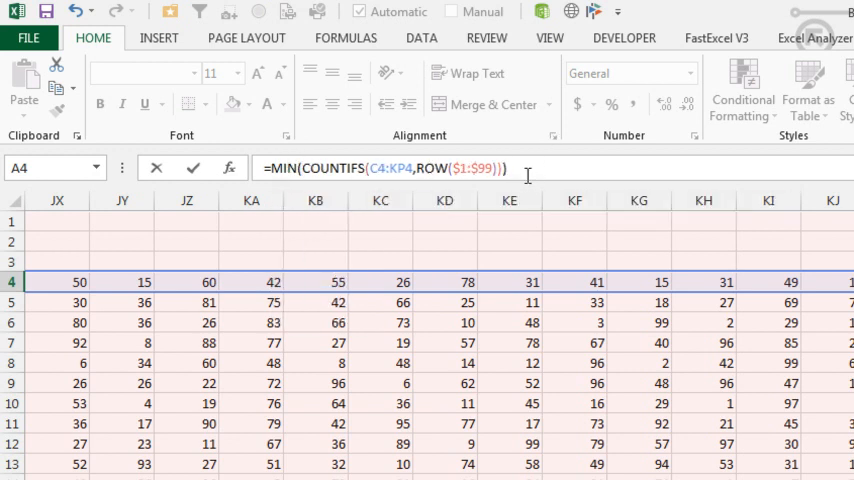
key("Ctrl+Shift+Enter")
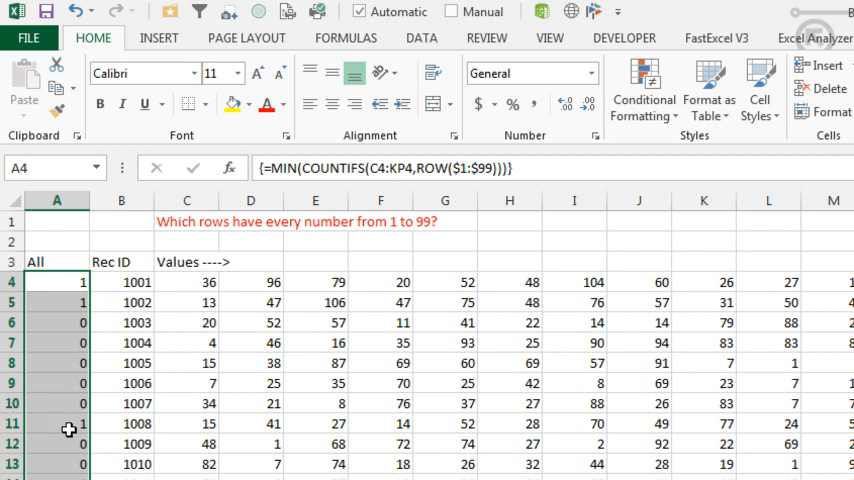
mouse_move(64, 293)
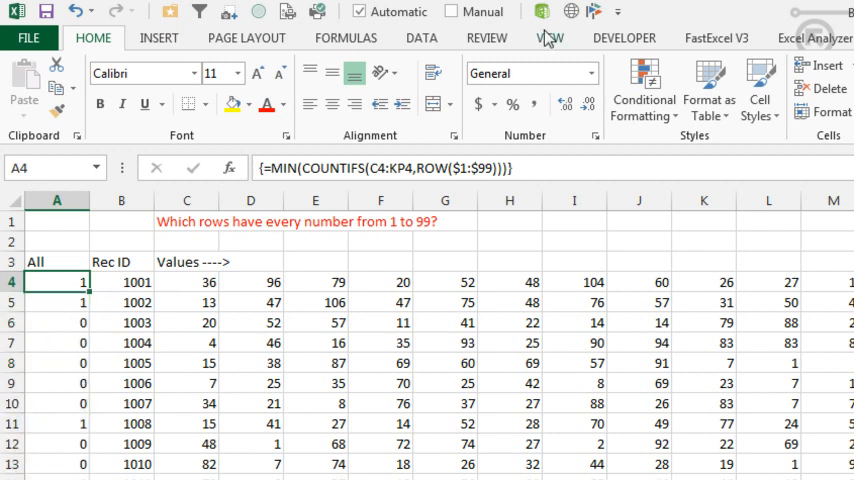
- Evaluate A4's formula step by step: ROW to 1-99, then the per-number counts under MIN
left_click(345, 38)
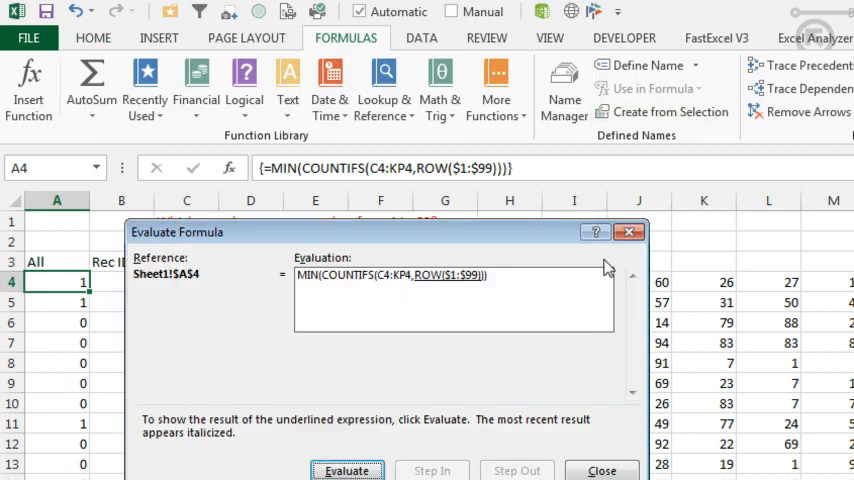
mouse_move(457, 290)
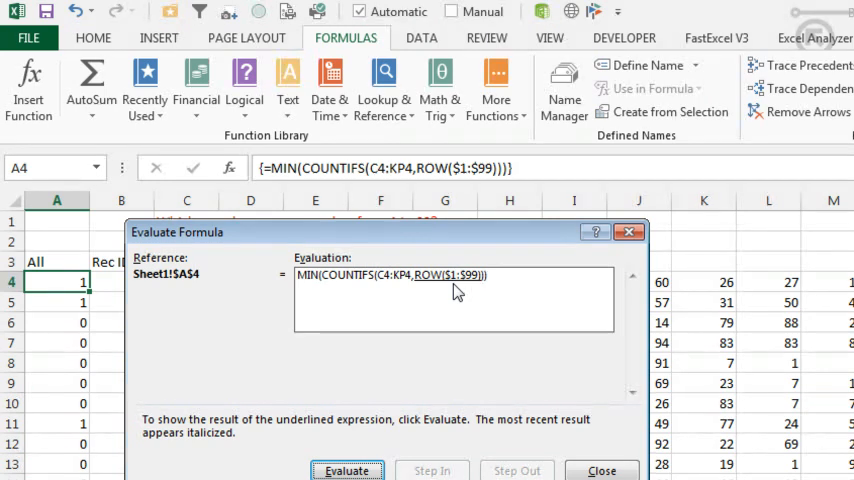
mouse_move(455, 283)
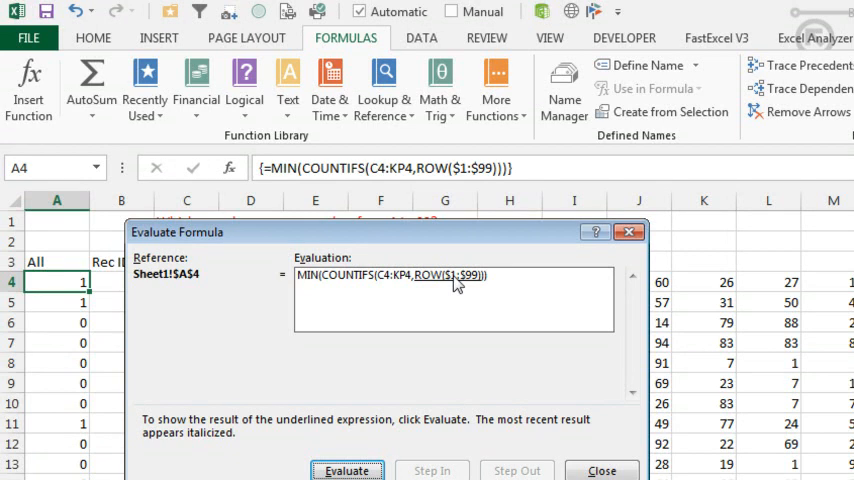
mouse_move(407, 295)
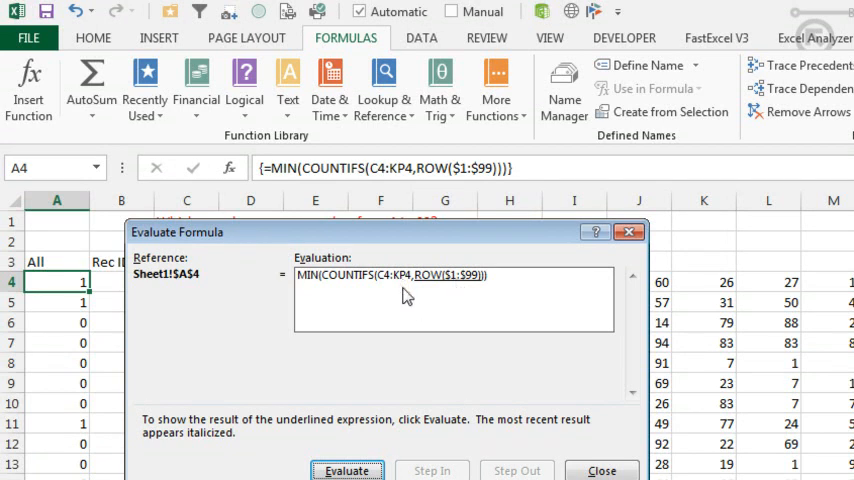
mouse_move(427, 305)
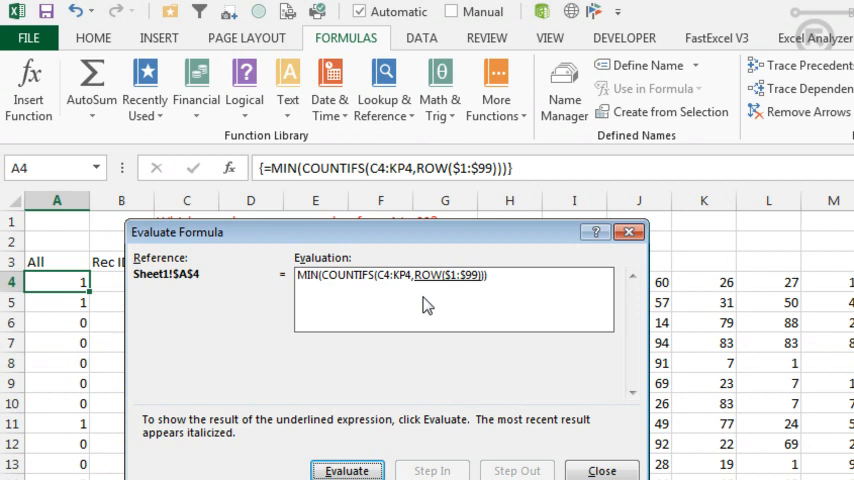
left_click(348, 471)
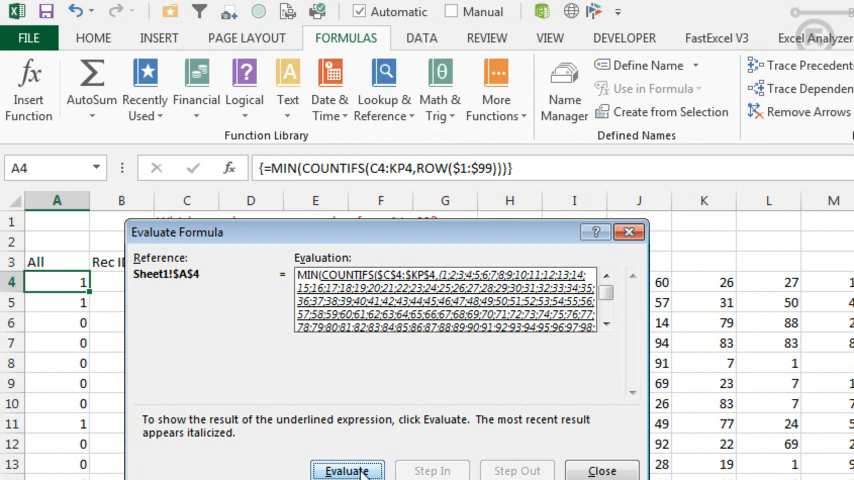
mouse_move(453, 302)
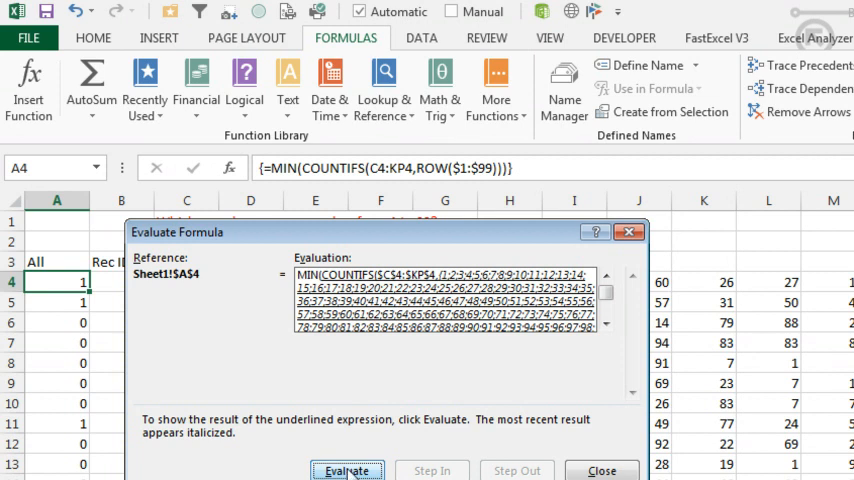
left_click(344, 470)
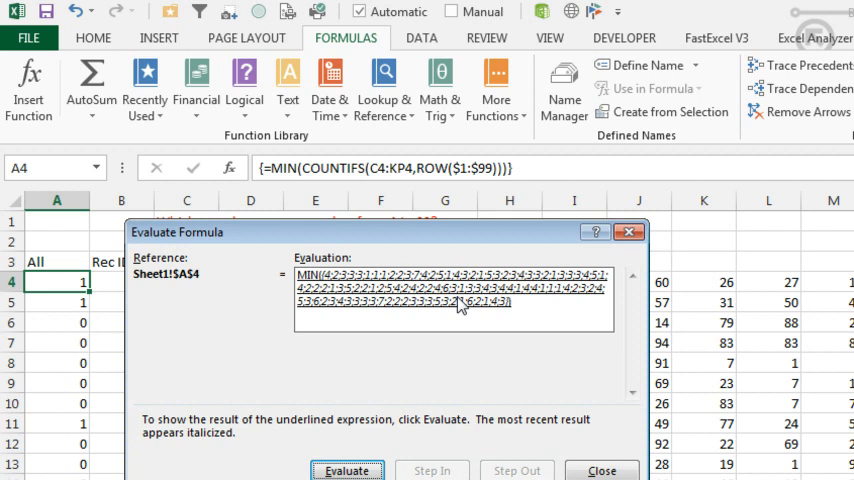
left_click(367, 471)
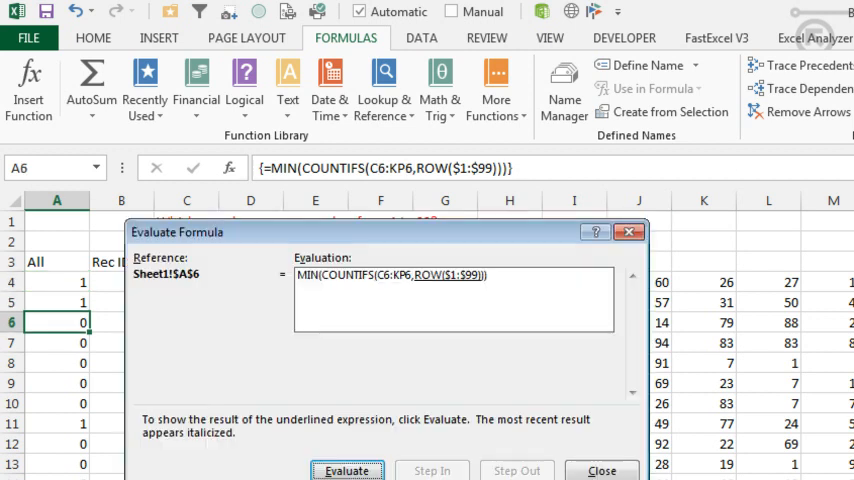
- Evaluate row 6's formula: expand ROW($1:$99) to 1-99, then the counts
left_click(349, 471)
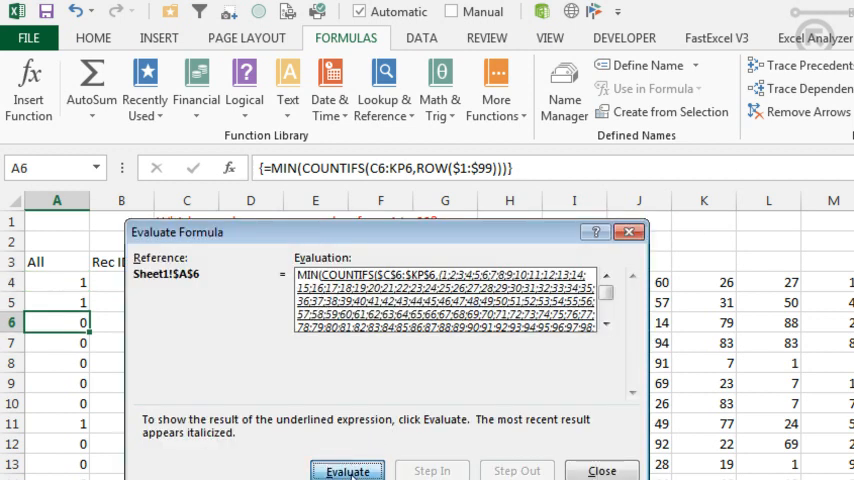
left_click(345, 470)
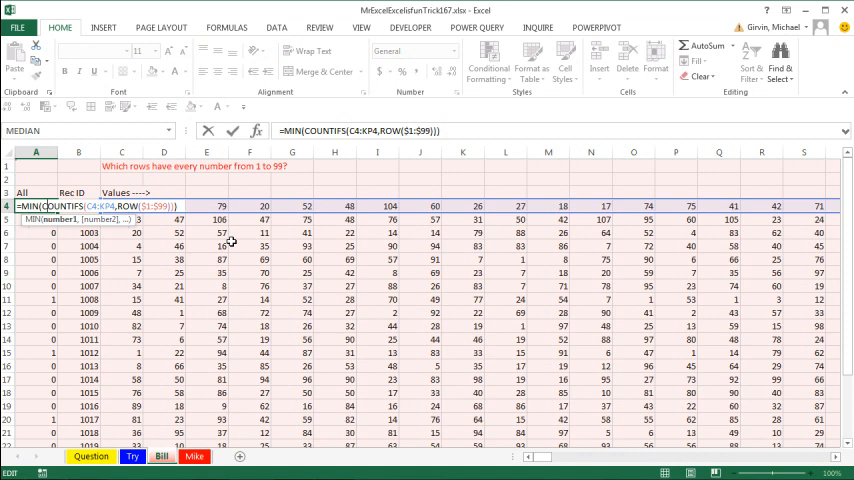
mouse_move(212, 163)
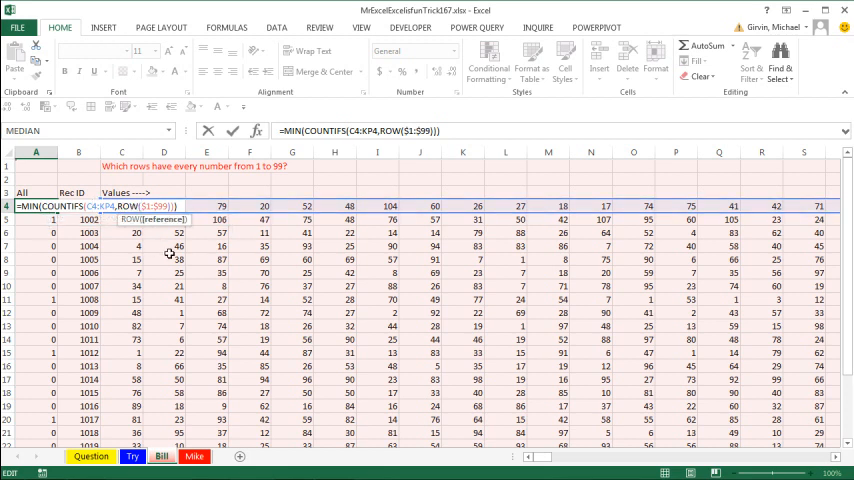
mouse_move(160, 262)
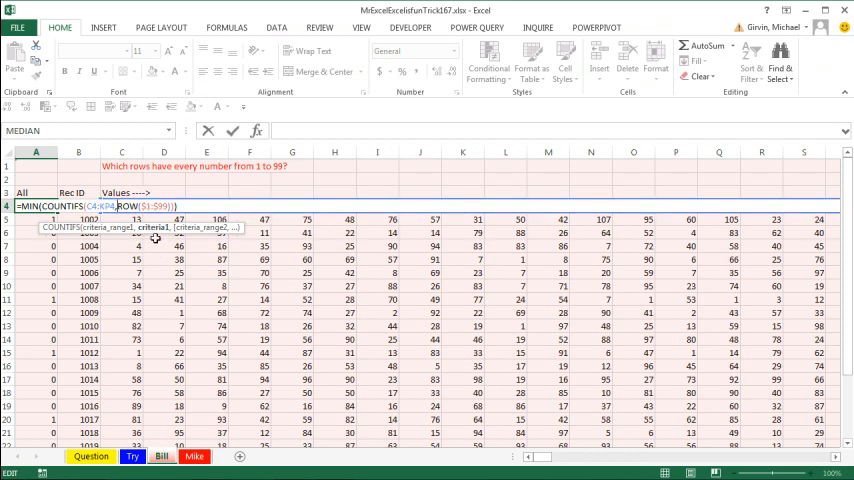
mouse_move(147, 240)
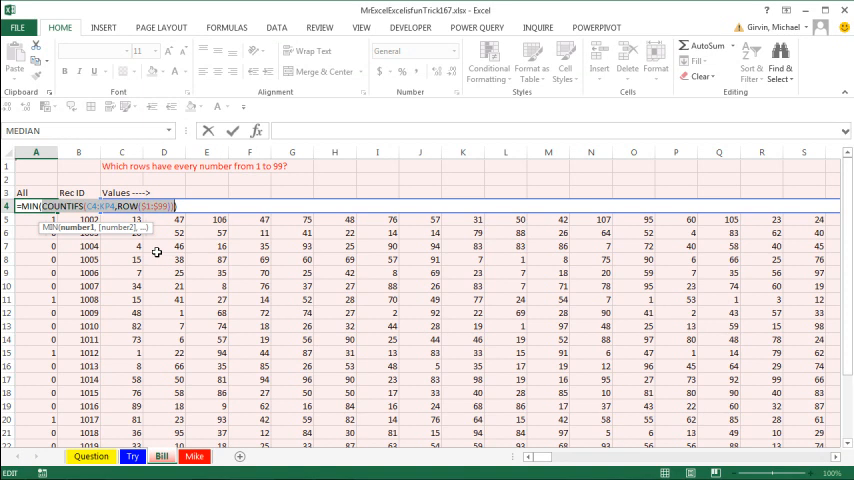
- Enter =MIN(COUNTIF(C4:KP4,ROW($1:$99)) in A4 on the Mike sheet using AutoComplete
key("F9")
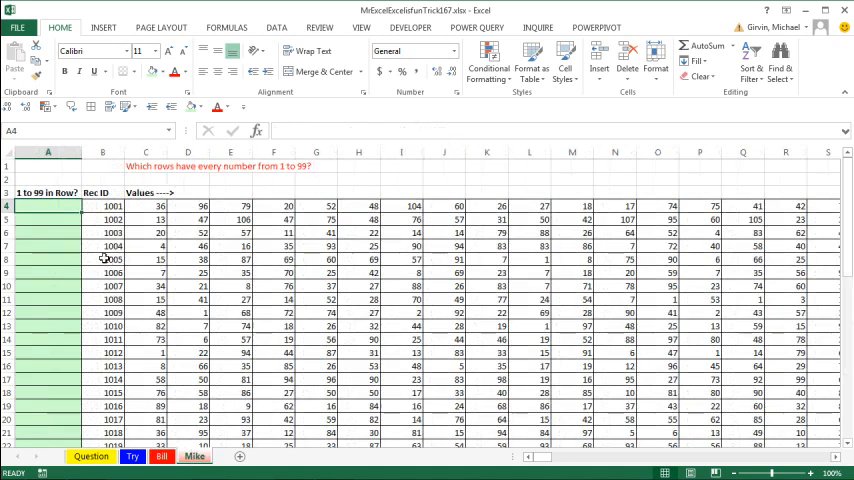
type("=")
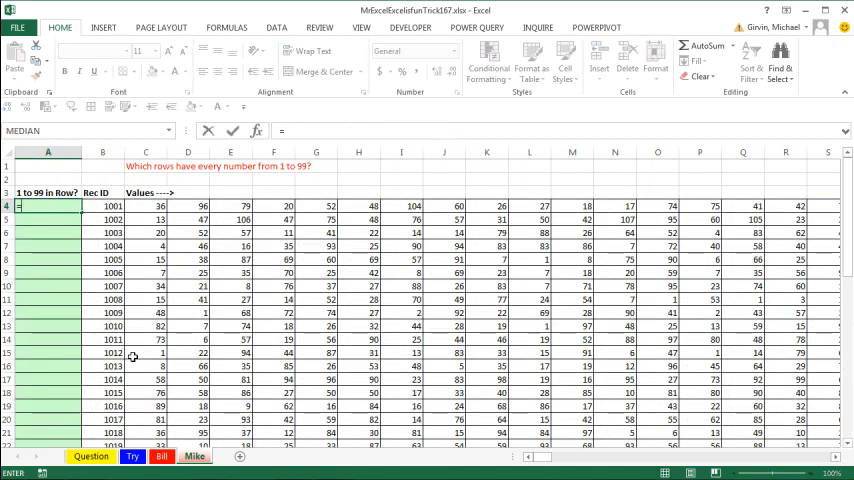
type("=MIN(co")
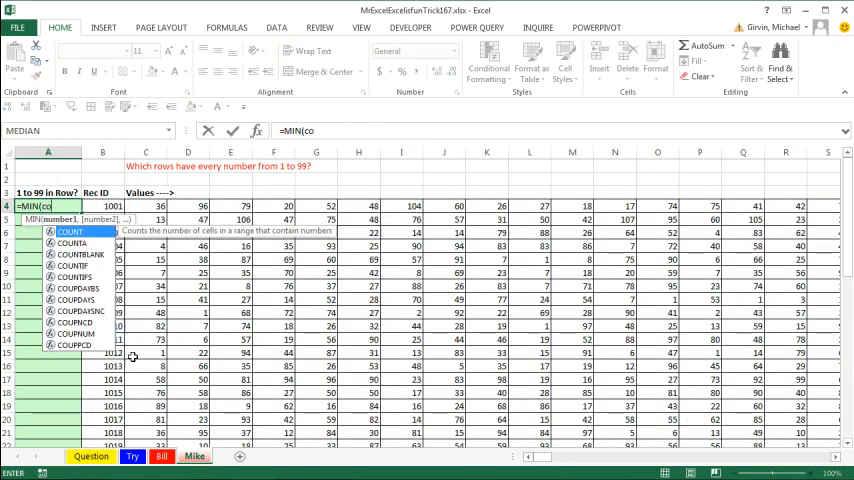
type("UNTIF(C4:KP4,")
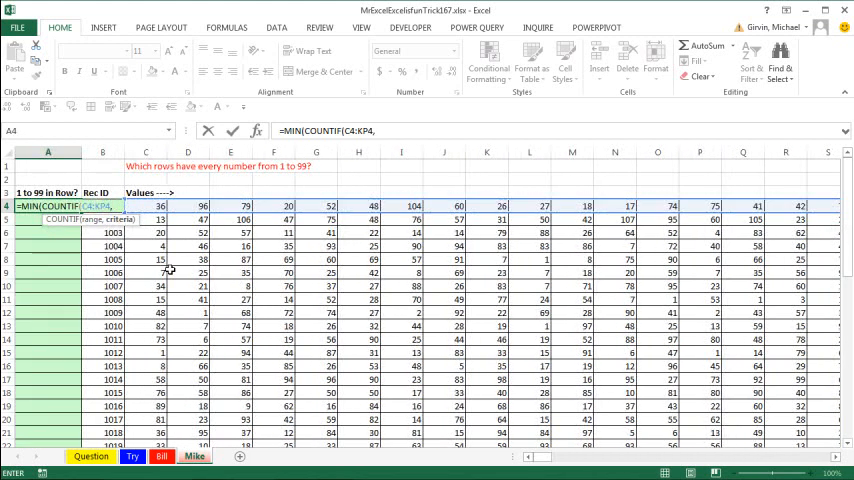
type("ro")
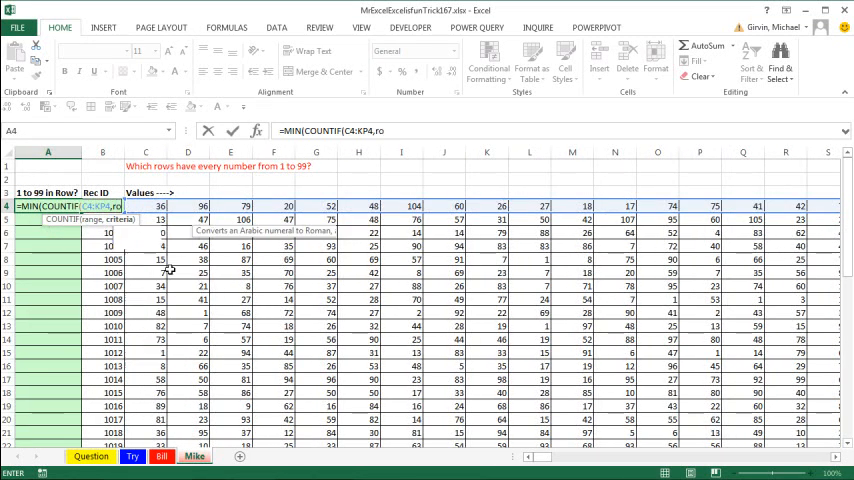
type("ROW(1")
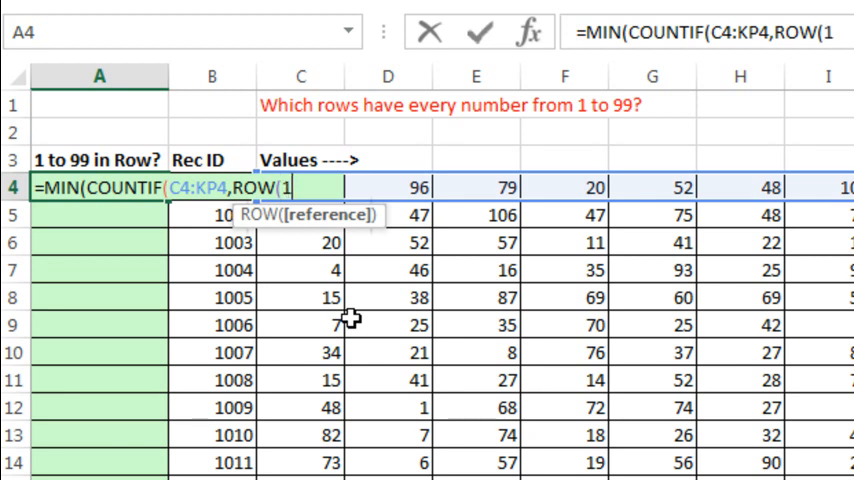
type("$1:$99")
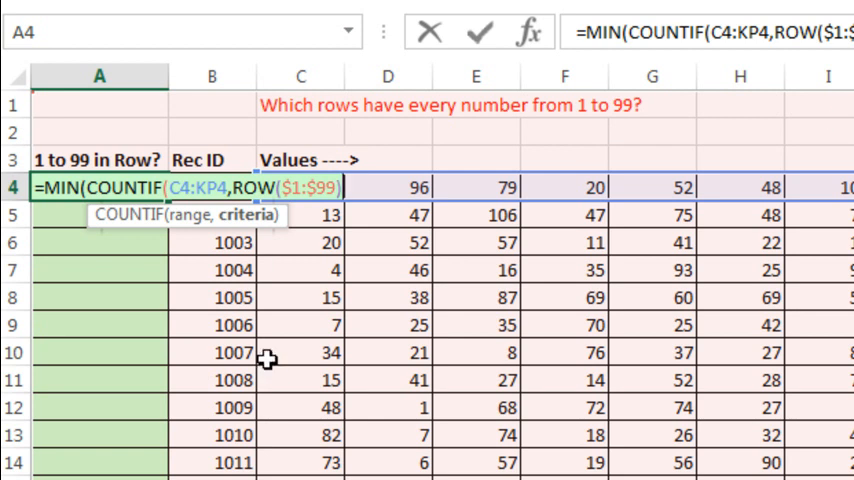
mouse_move(732, 105)
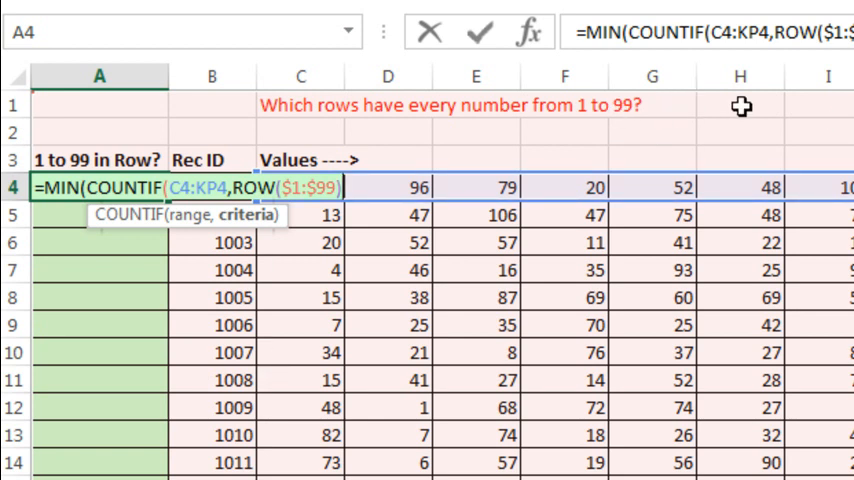
mouse_move(245, 200)
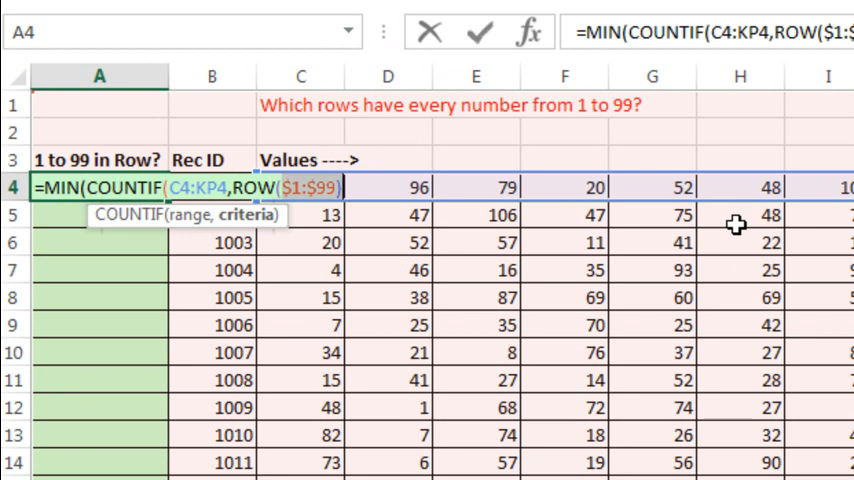
- Replace $1:$99 with INDIRECT("1:99") inside ROW and close the parentheses
type("in")
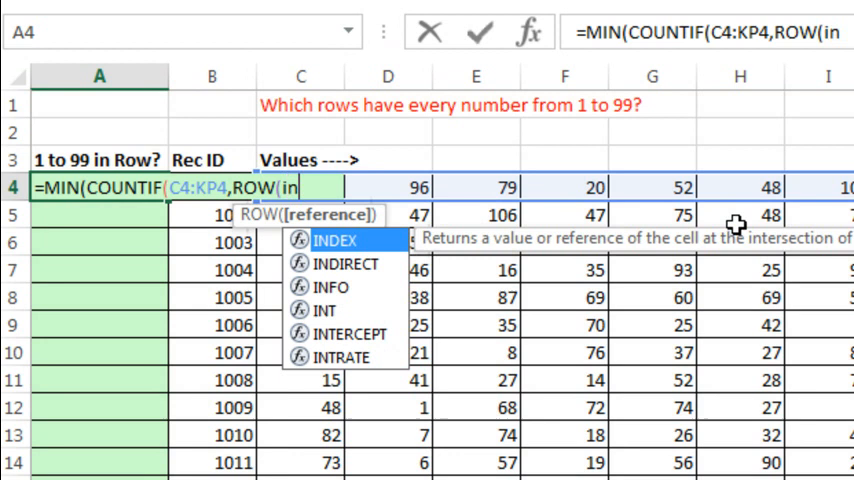
type("INDIRECT(")
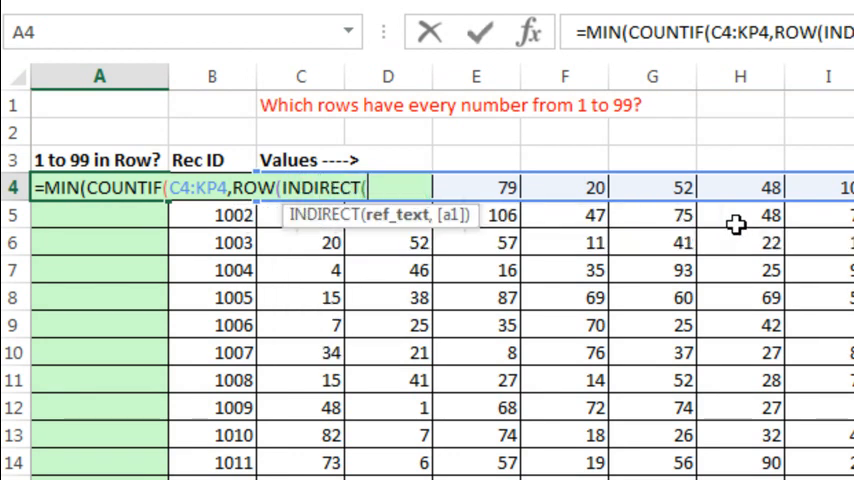
type("\"")
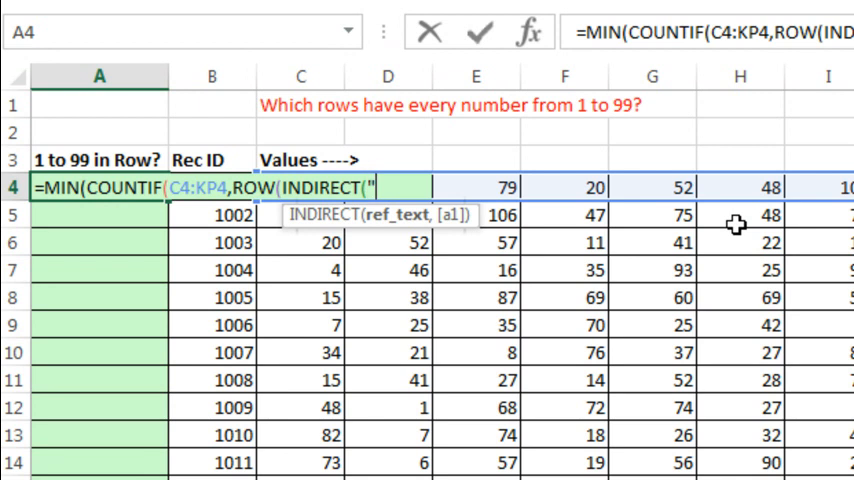
type("1:99\")")
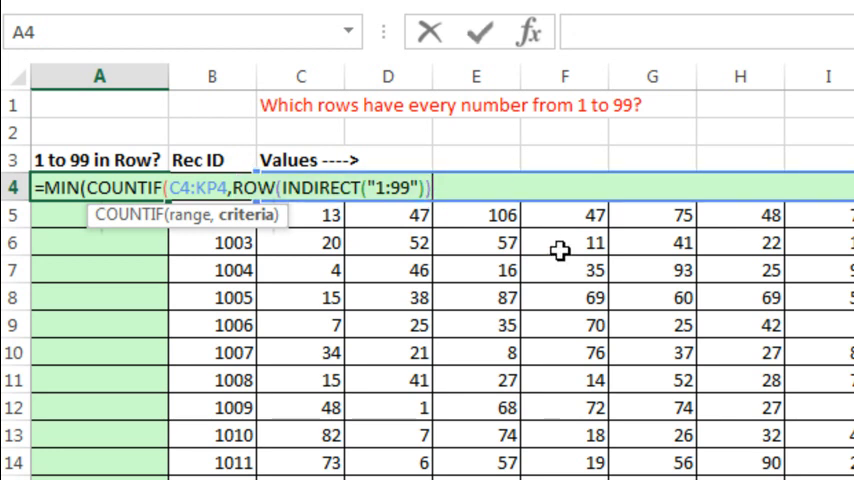
type(")")
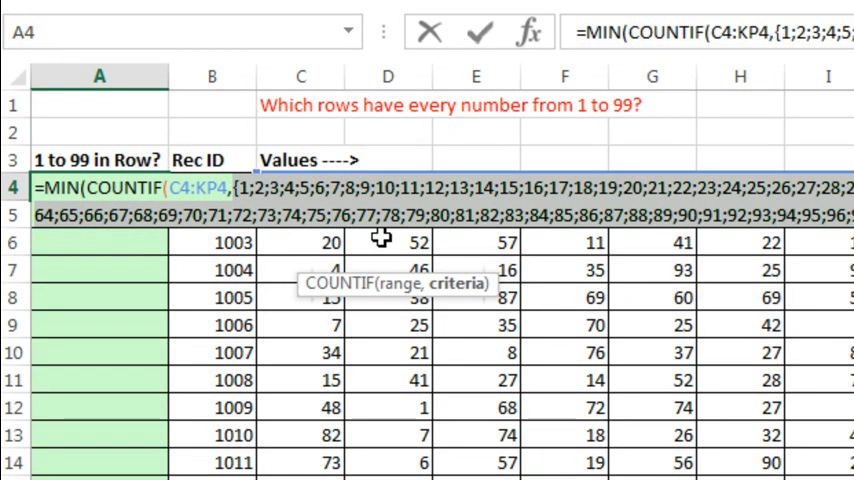
mouse_move(588, 320)
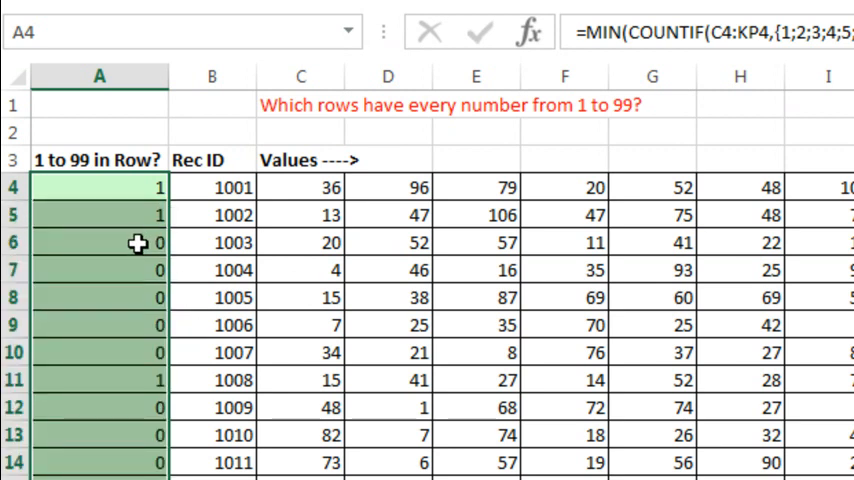
- Fill the finished formula down column A, giving 1 or 0 per row
double_click(95, 242)
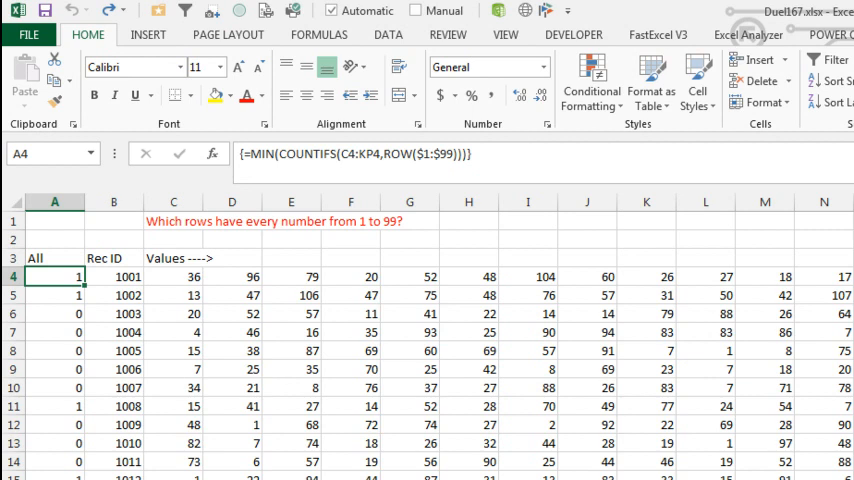
- Enter =SUM(MATCH(ROW($1:$99),C4:KP4,0)) in A4 and evaluate the ROW part to 1-99
type("=MATCH(")
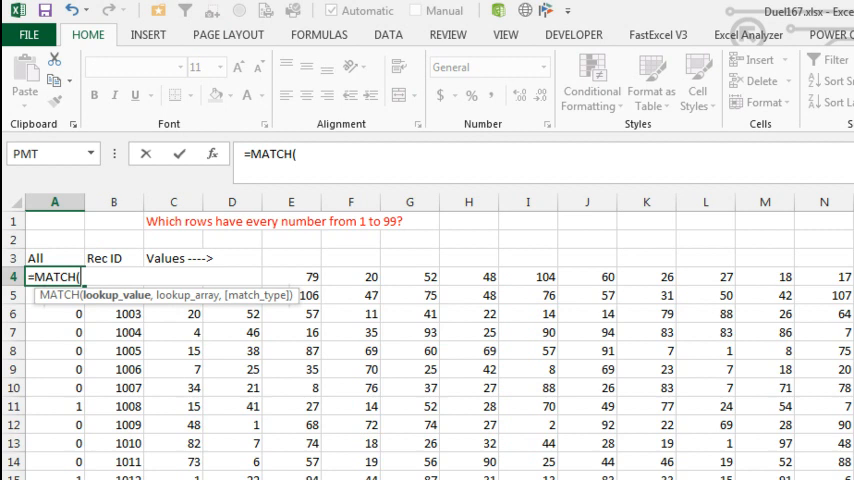
type("ROW")
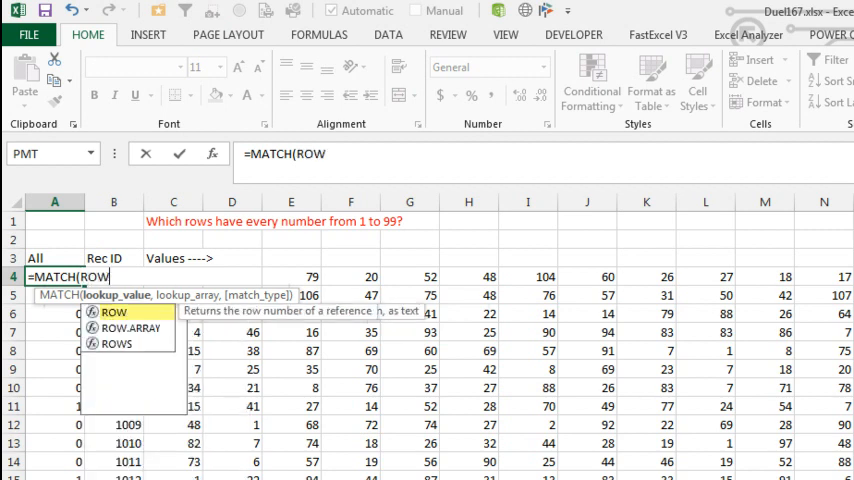
type("(1:99")
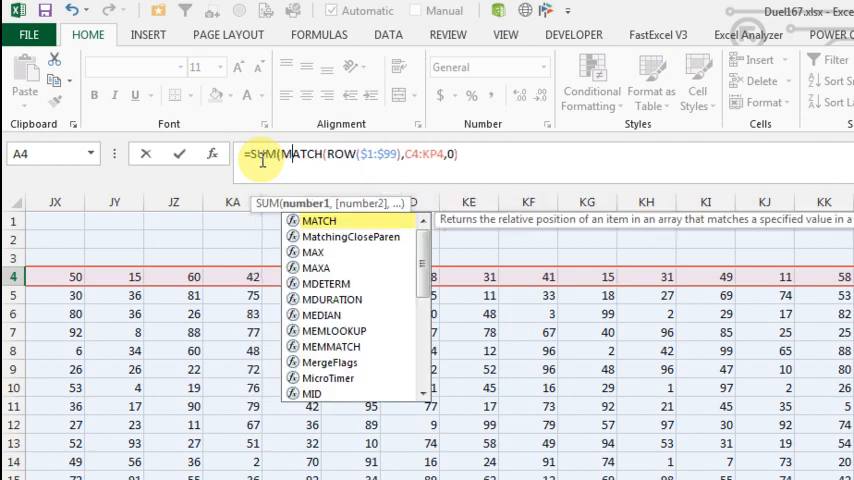
left_click(458, 154)
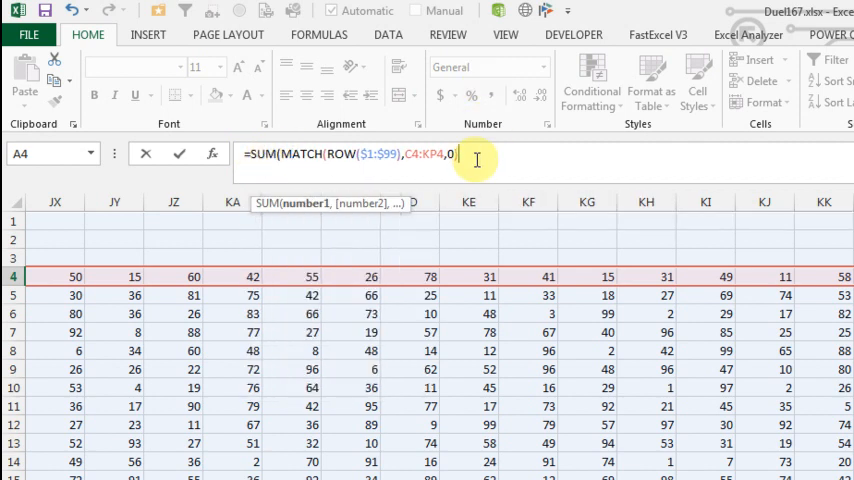
type("))")
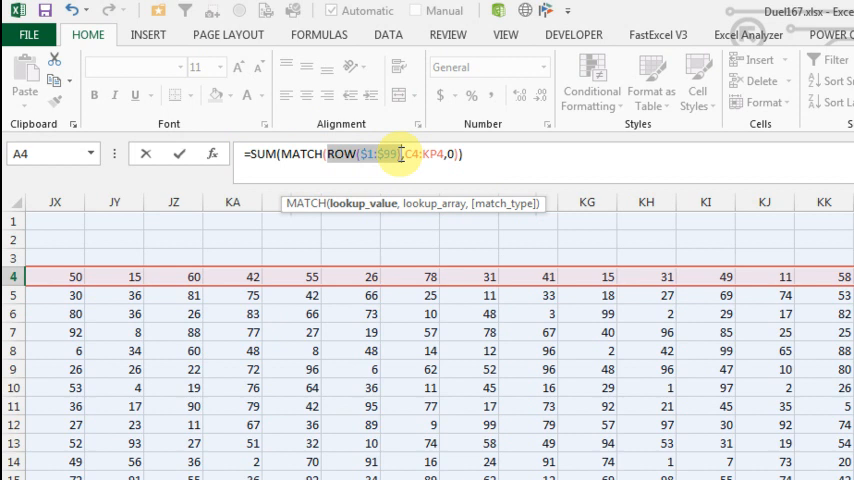
key("F9")
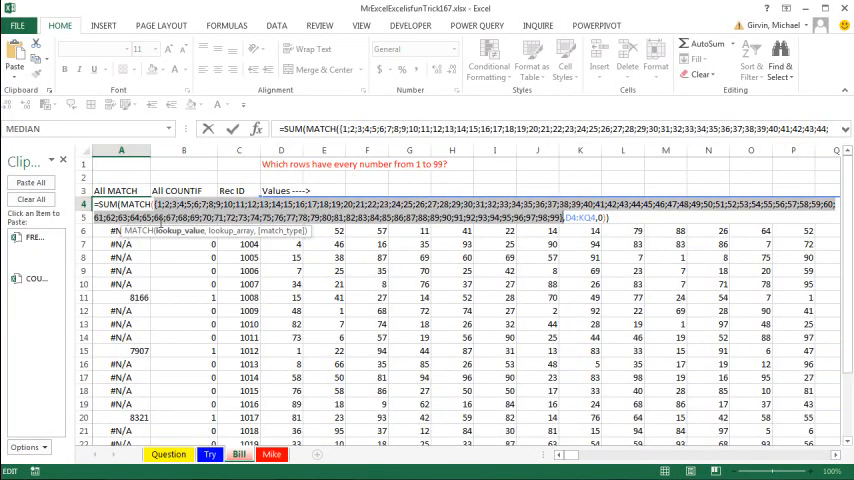
mouse_move(176, 242)
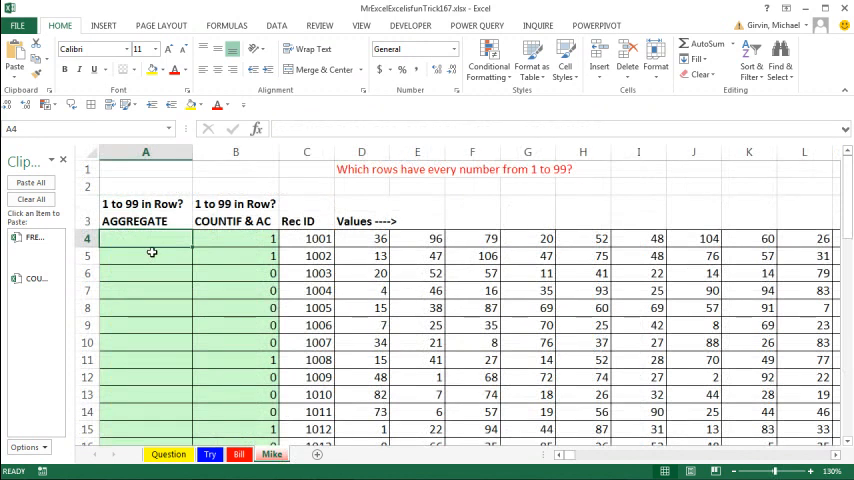
mouse_move(139, 266)
type("=FREQUENCY(D4:KQ4,ROW(INDIRECT(\"1:99\"))")
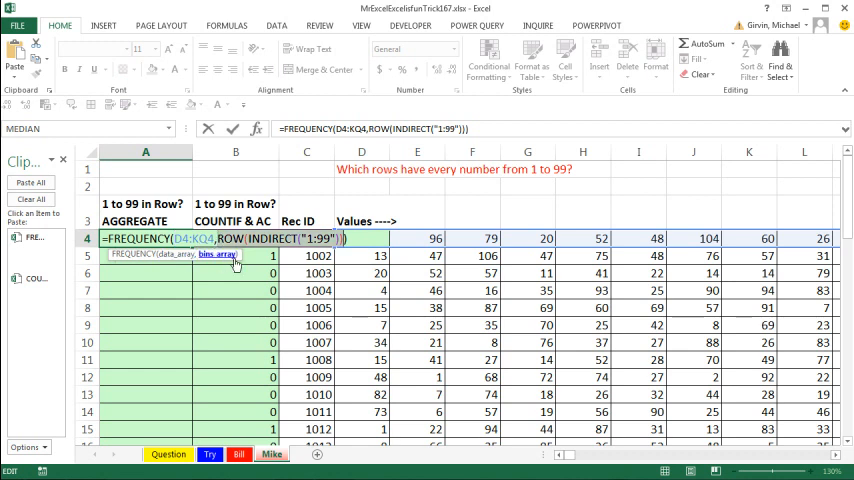
mouse_move(198, 274)
type("COUNTI")
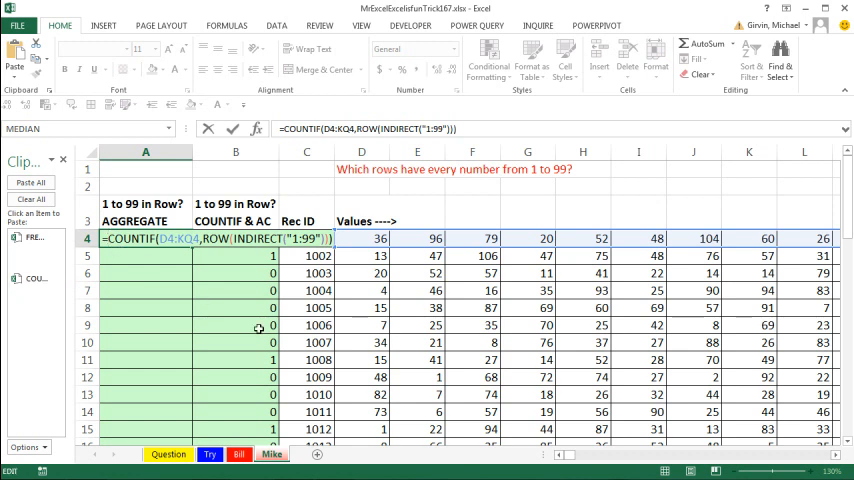
- Enter =AGGREGATE(15,4,COUNTIF(D4:KQ4,ROW(INDIRECT("1:99"))),1) in A4 for the smallest count
type("a")
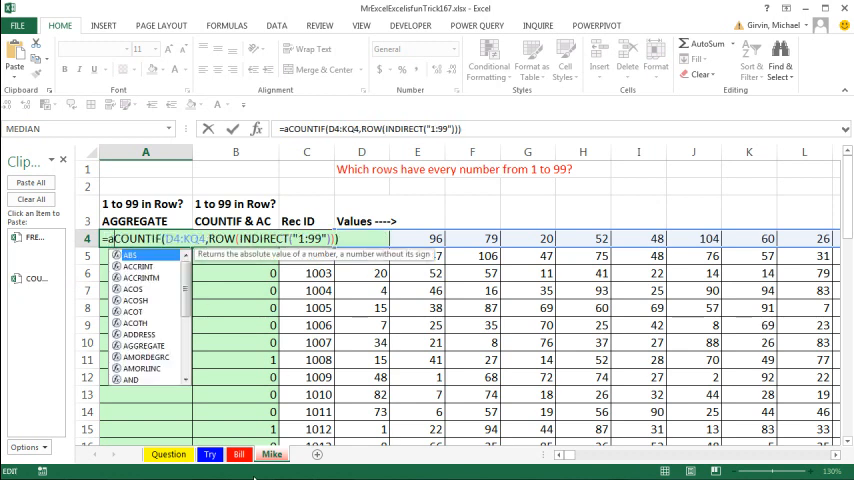
type("AGGREGATE(15")
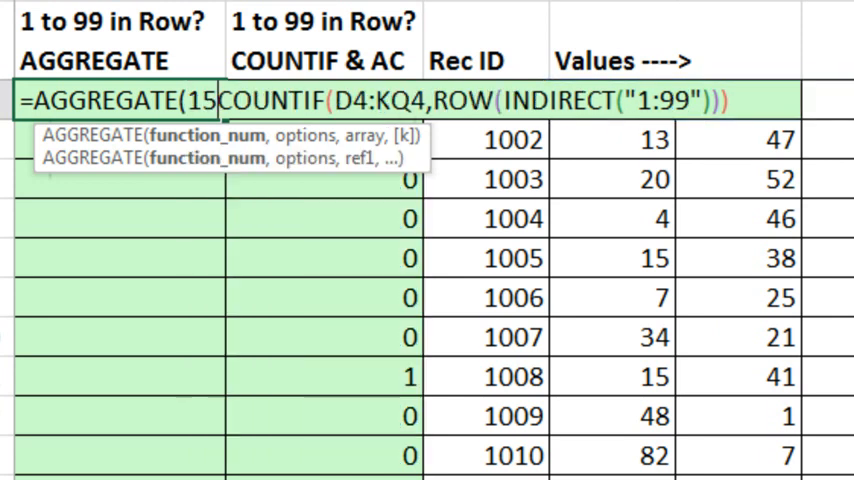
type(",4")
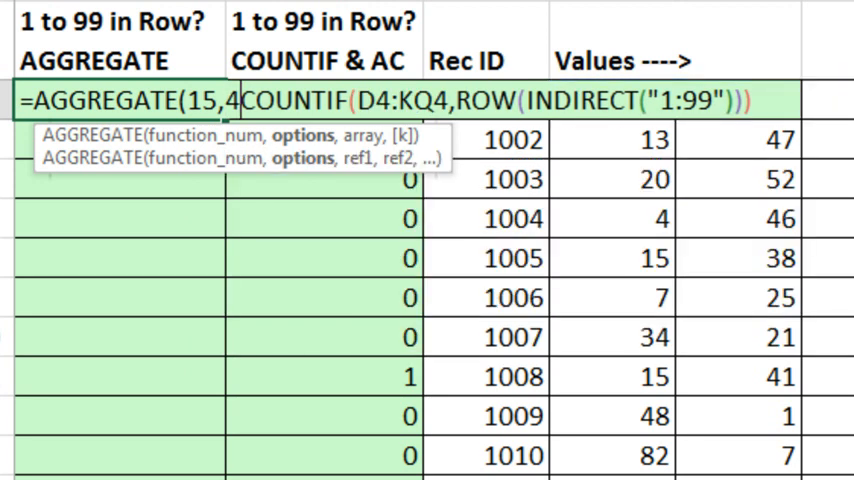
type(",")
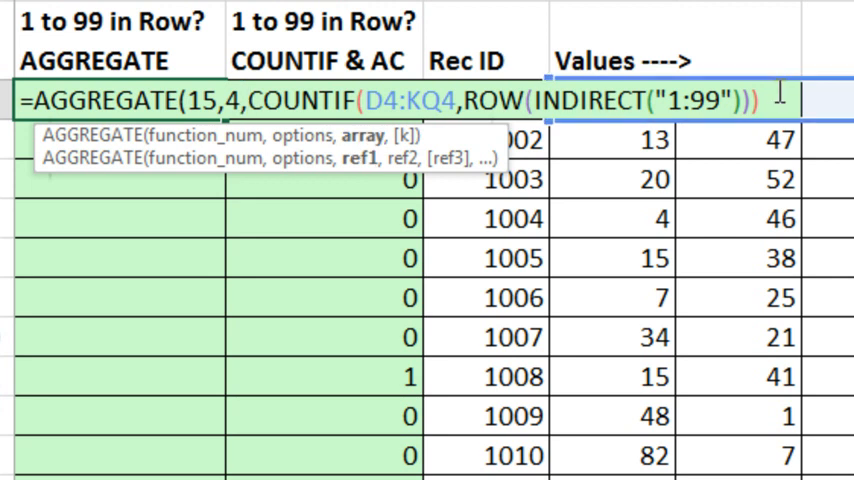
type(",")
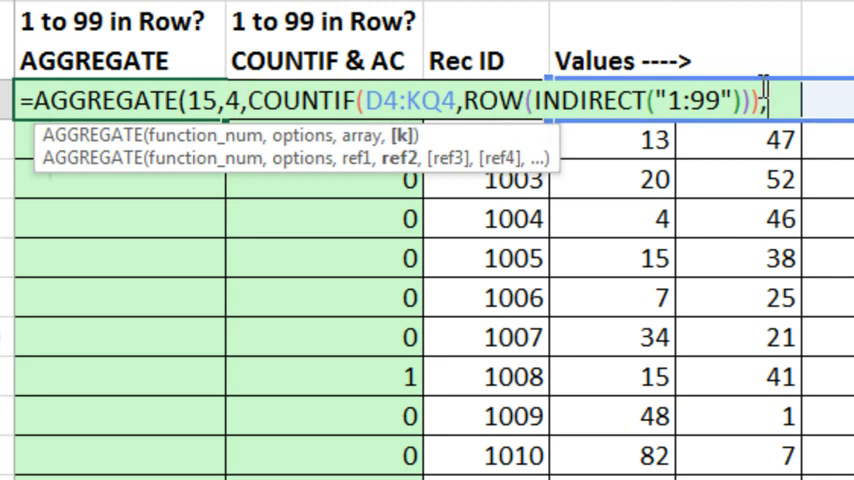
type(",1")
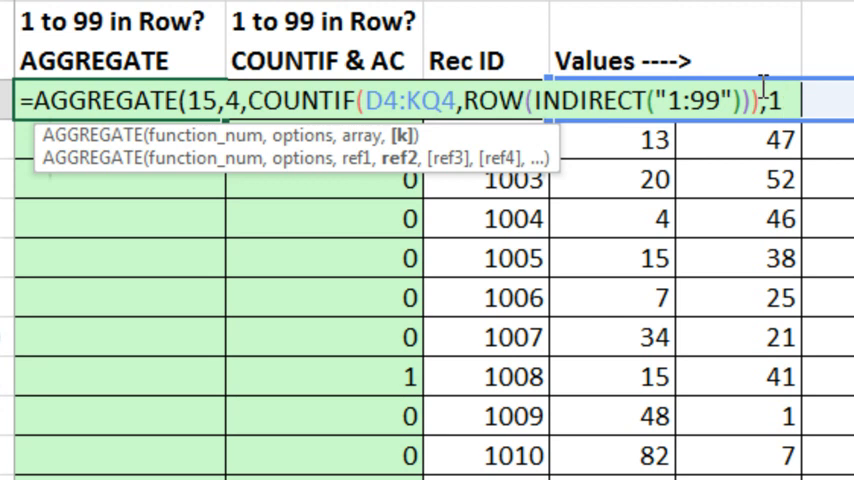
key("Enter")
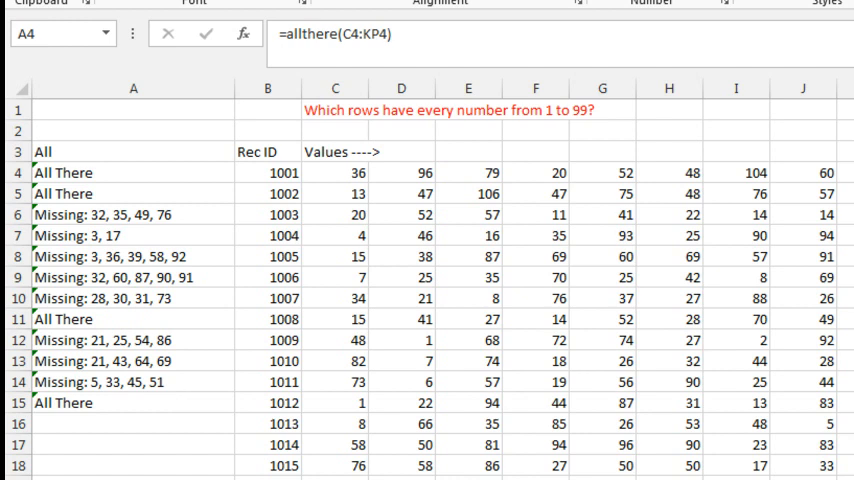
mouse_move(400, 280)
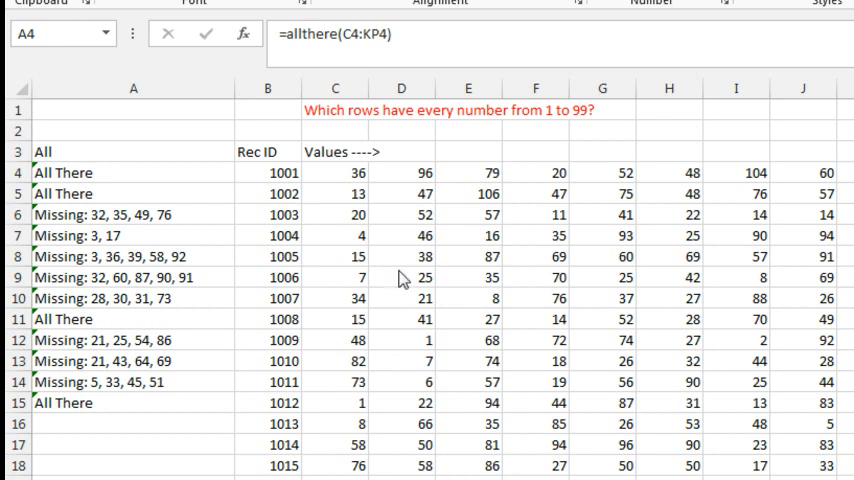
mouse_move(163, 187)
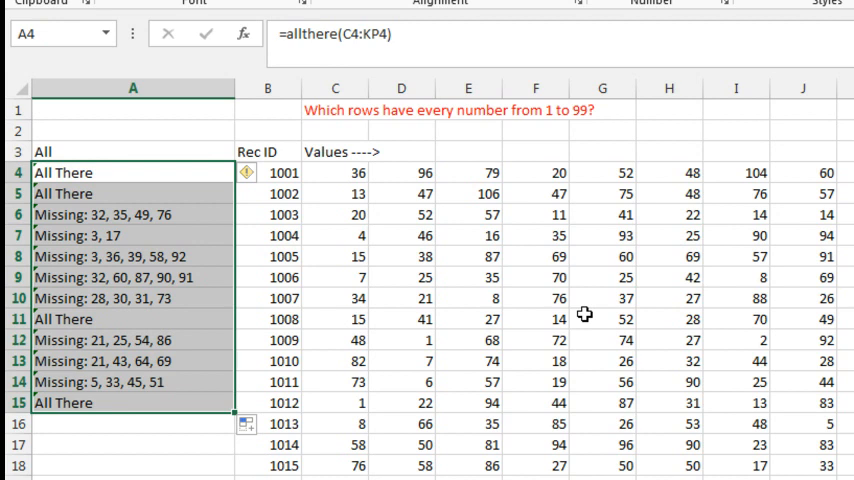
mouse_move(637, 327)
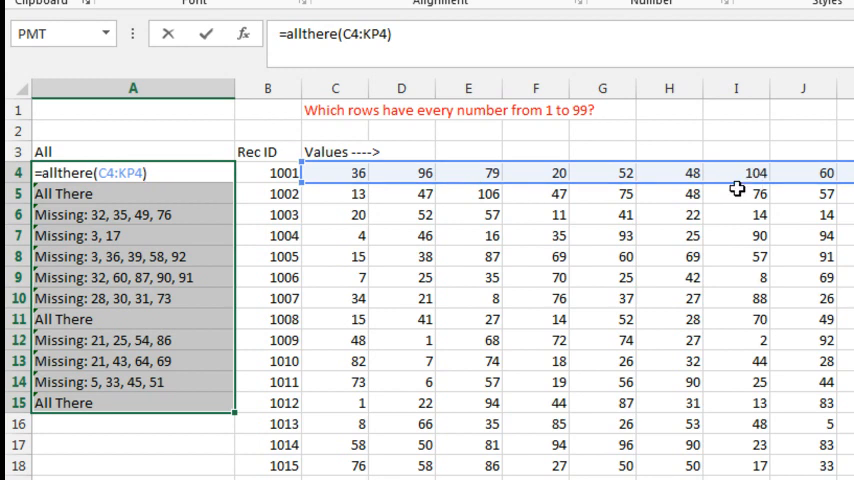
mouse_move(115, 194)
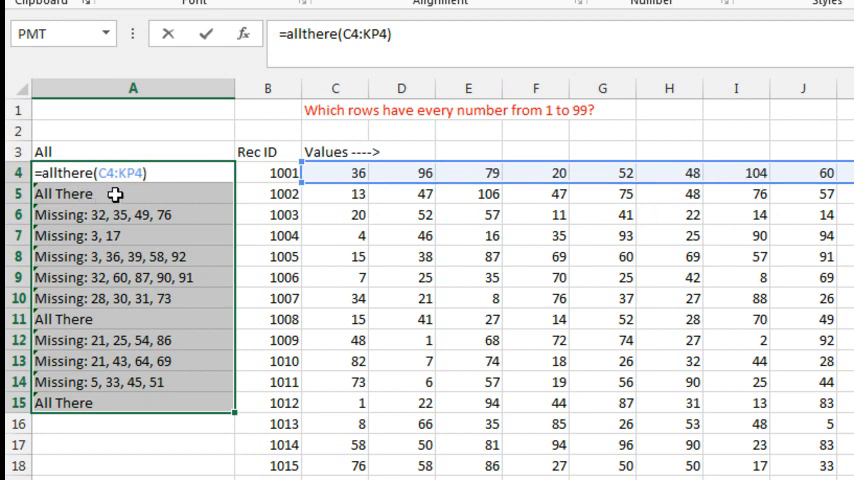
mouse_move(99, 194)
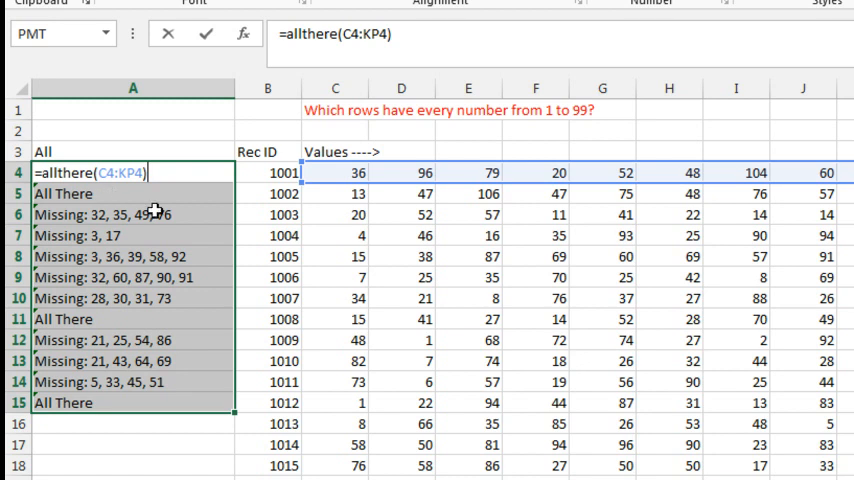
mouse_move(189, 218)
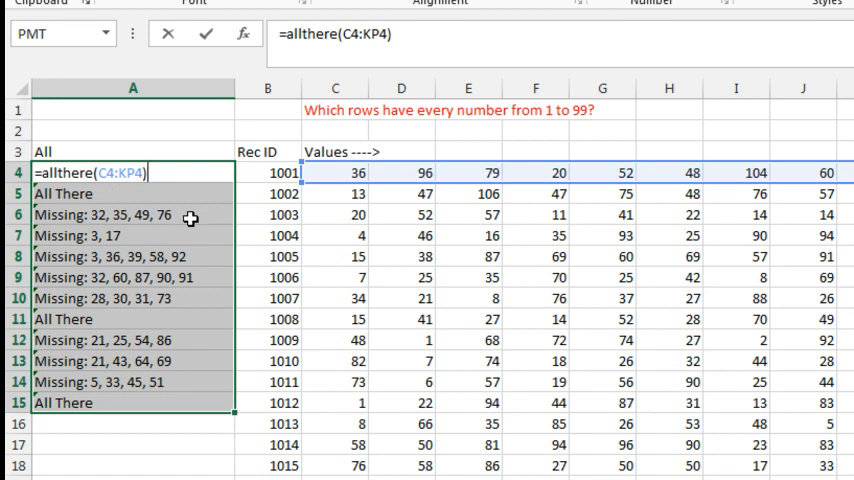
- Confirm the A4 edit and bring up the VBA editor with the AllThere function code
key("Enter")
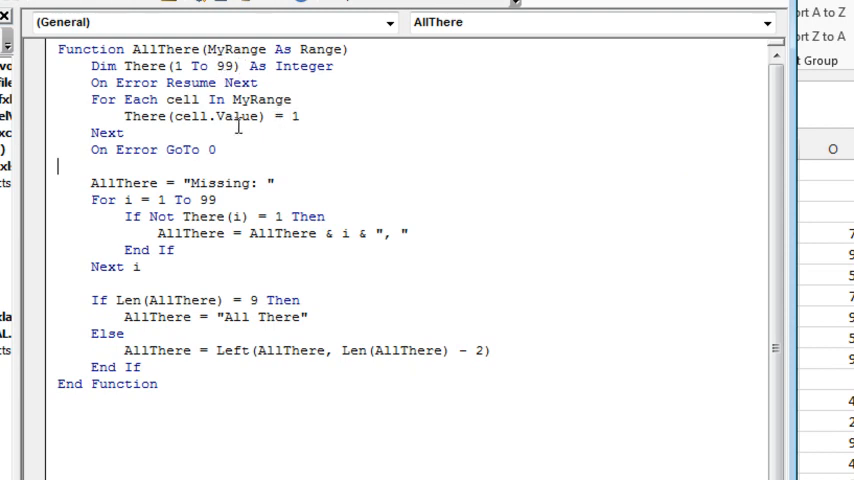
mouse_move(163, 116)
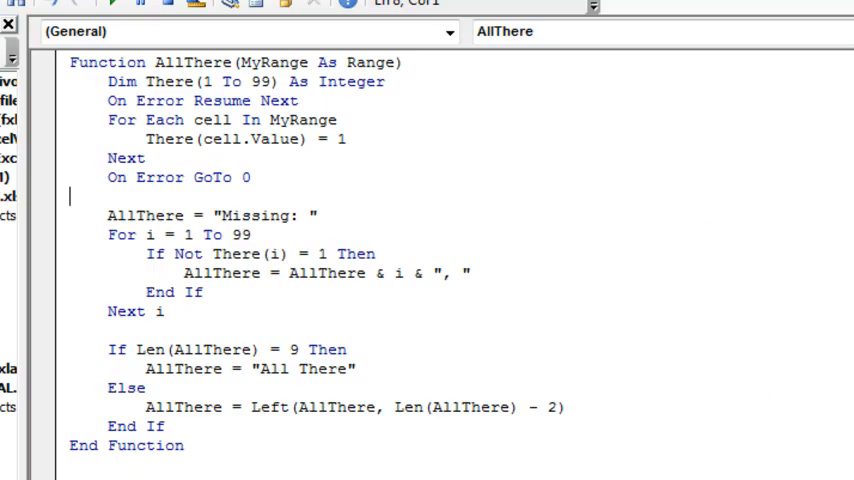
mouse_move(522, 245)
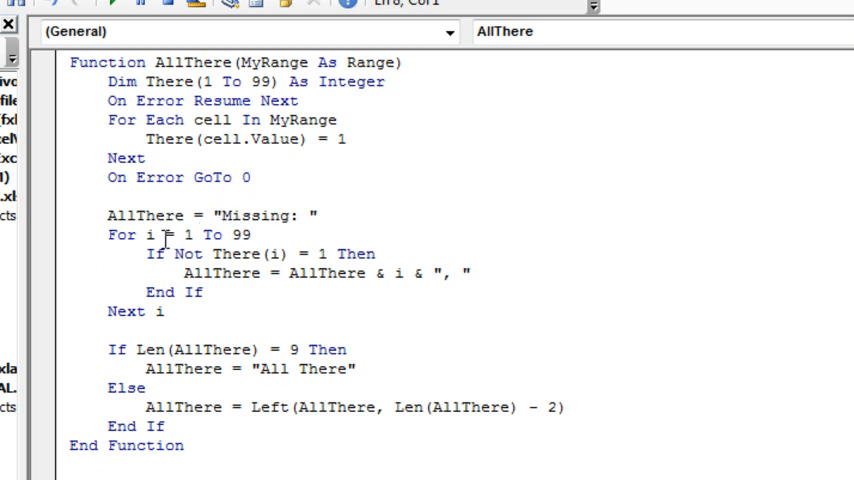
mouse_move(217, 253)
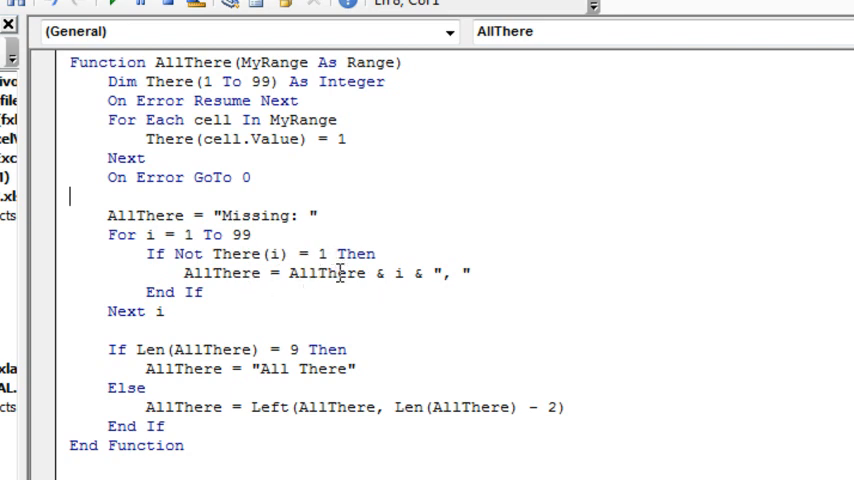
mouse_move(410, 274)
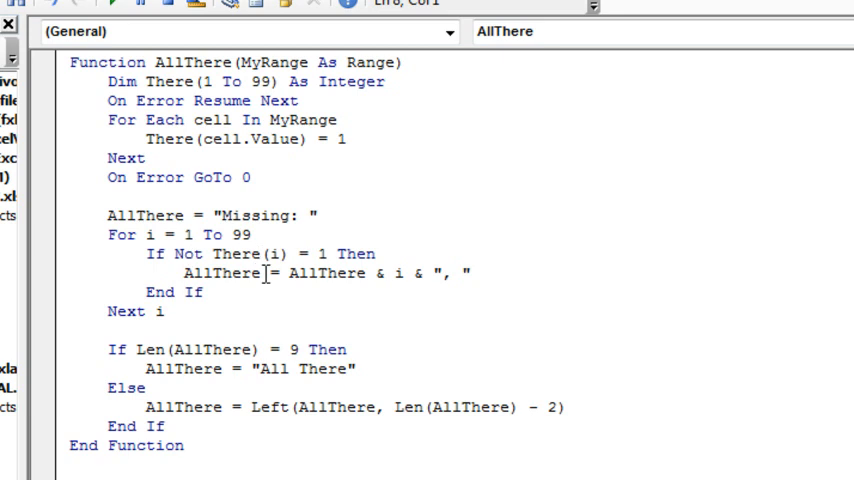
mouse_move(310, 298)
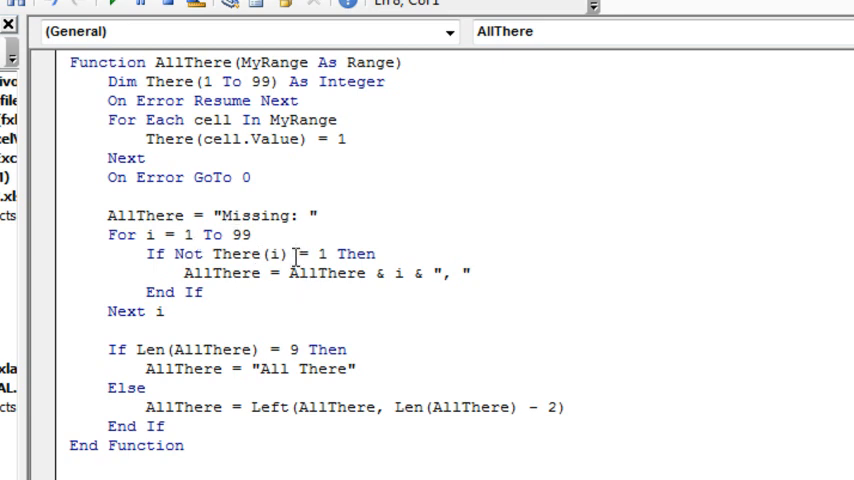
mouse_move(376, 321)
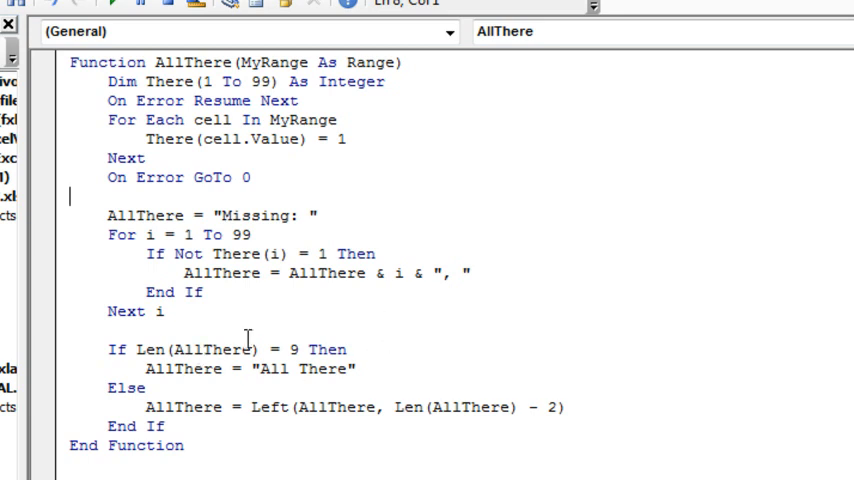
mouse_move(255, 215)
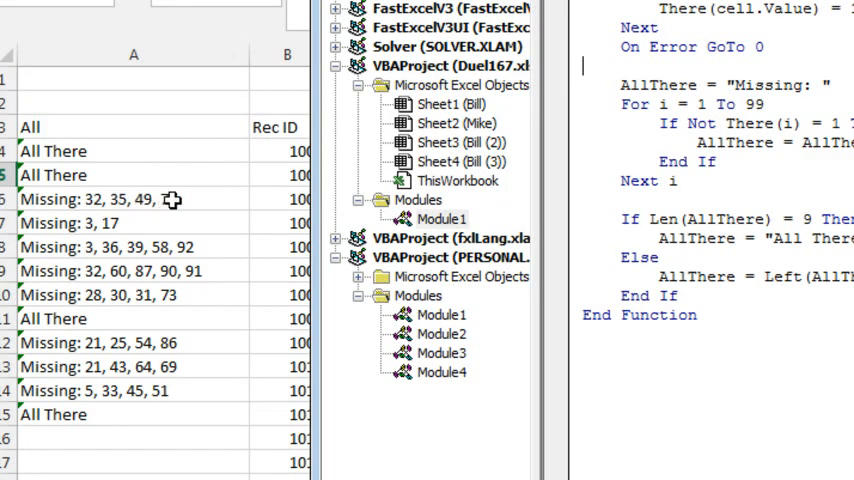
mouse_move(205, 243)
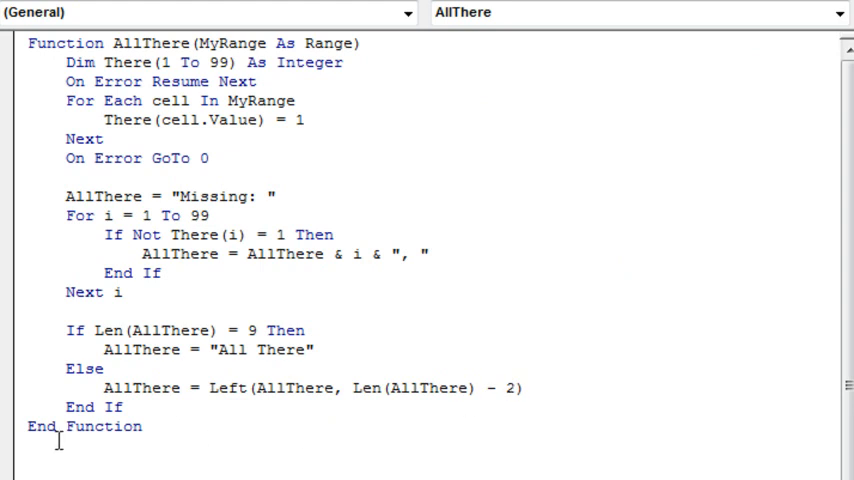
mouse_move(320, 331)
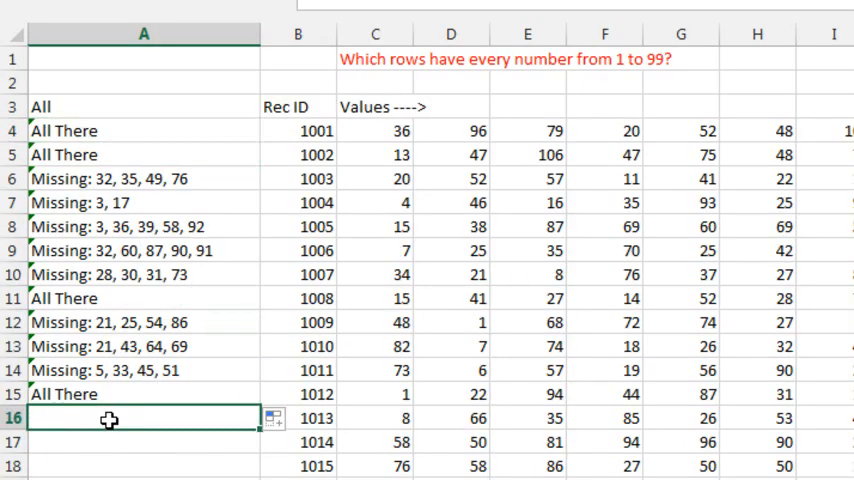
- Enter =allthere(C16:KP16) in A16 and check the missing numbers listed for record 1013
type("=allthere")
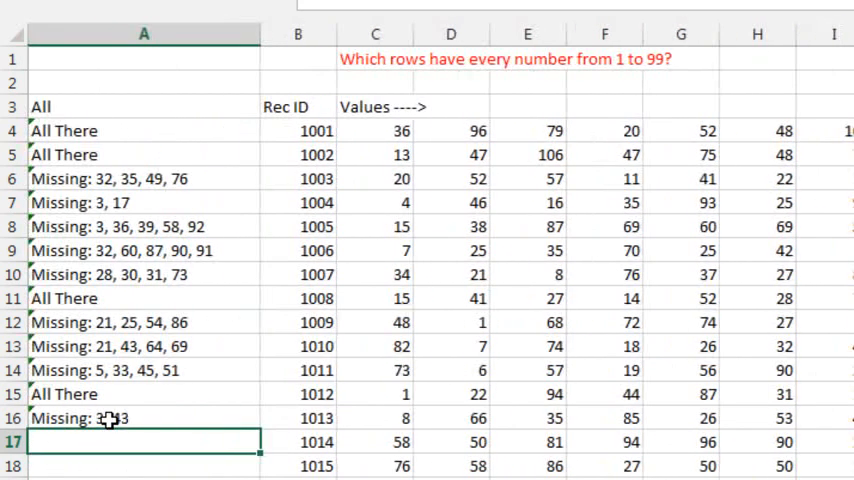
left_click(130, 418)
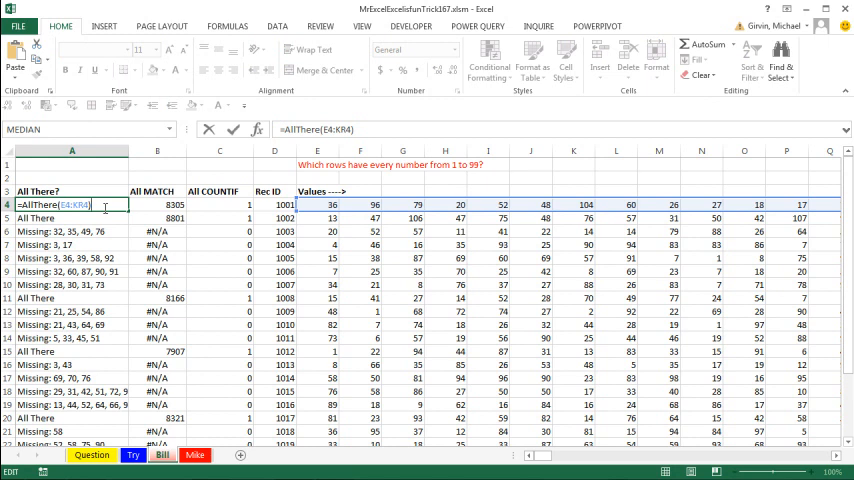
left_click(220, 205)
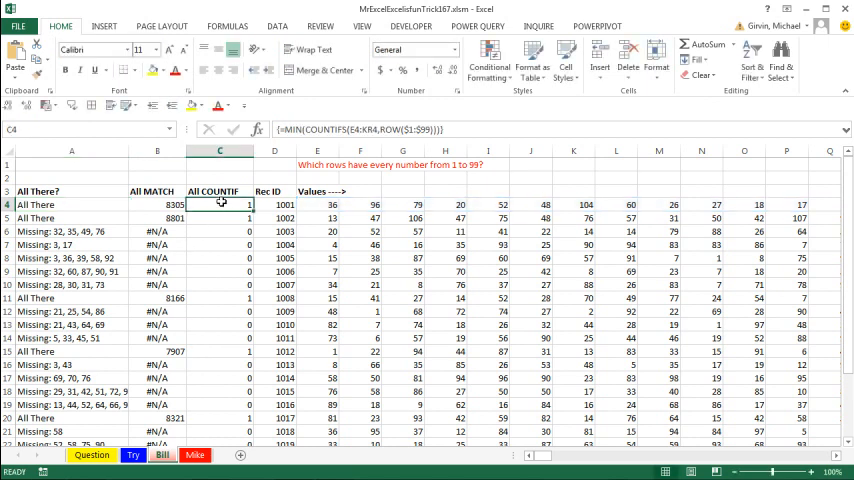
left_click(156, 204)
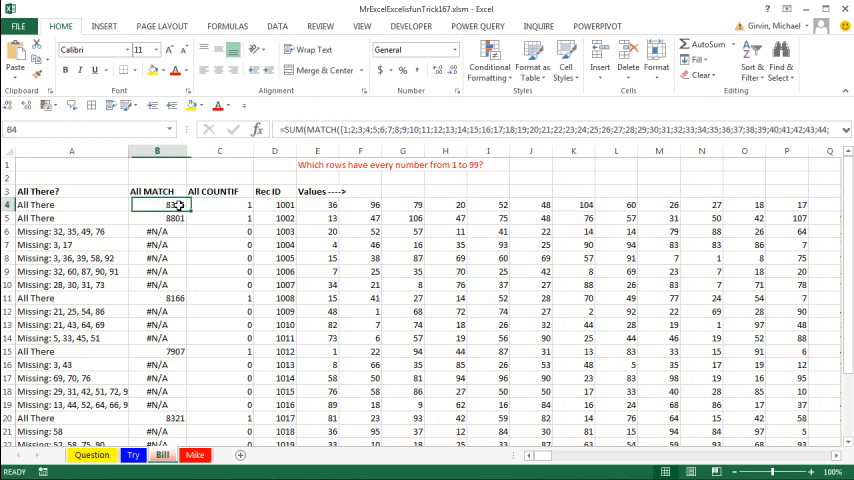
double_click(60, 204)
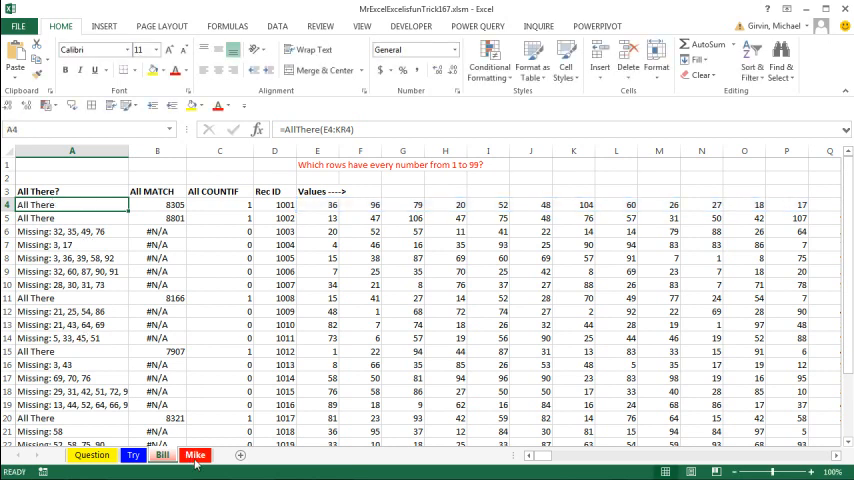
- On the Mike sheet, wrap A4's AGGREGATE test in IF returning "All There" or "I don't know VBA"
left_click(194, 457)
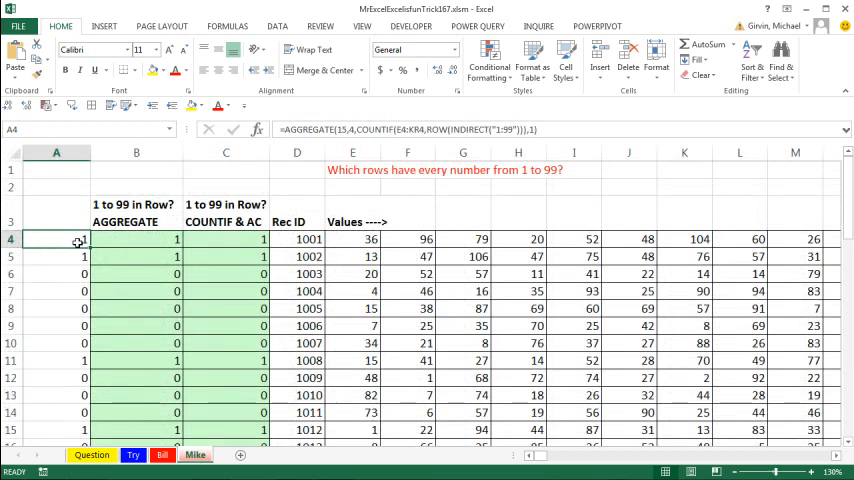
double_click(55, 239)
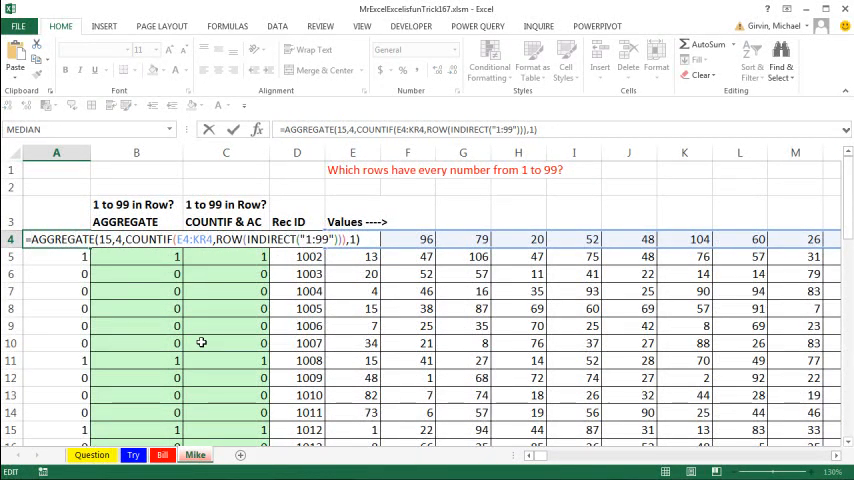
type("IF(")
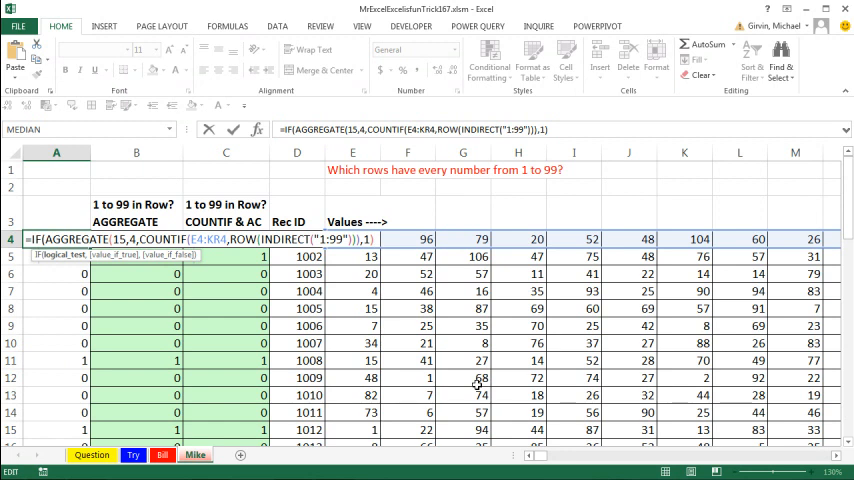
type(",\"All There\",")
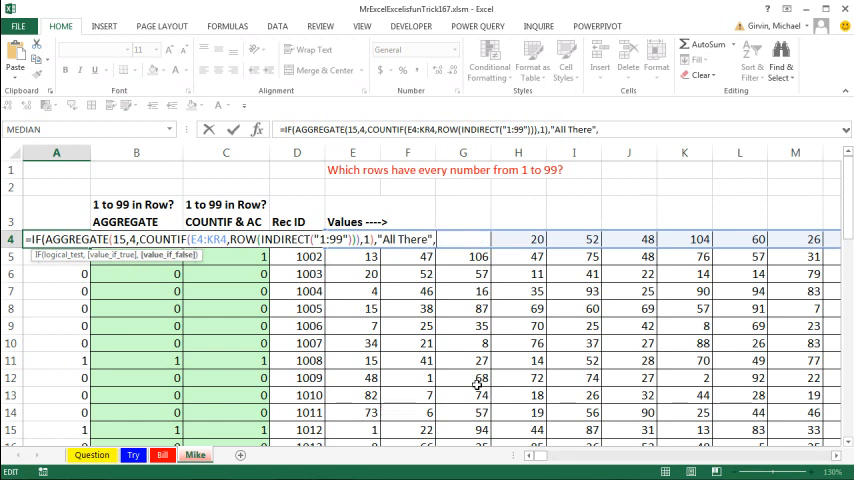
type("\"I don't know")
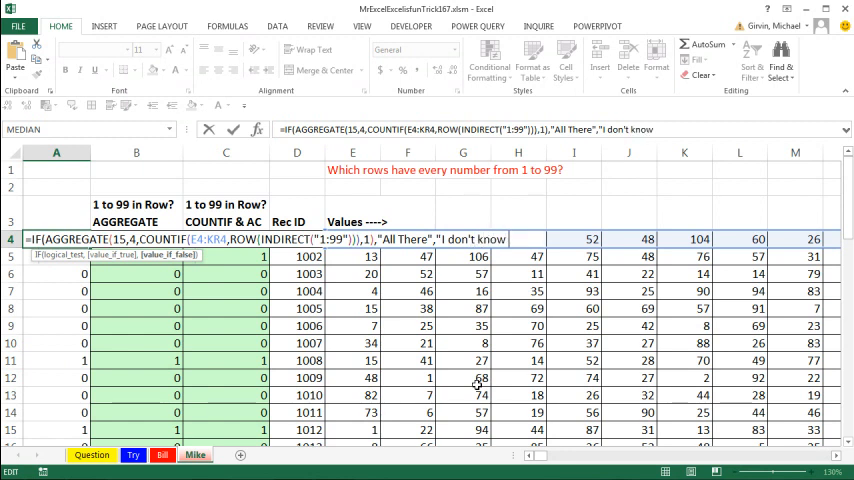
type("VBA")
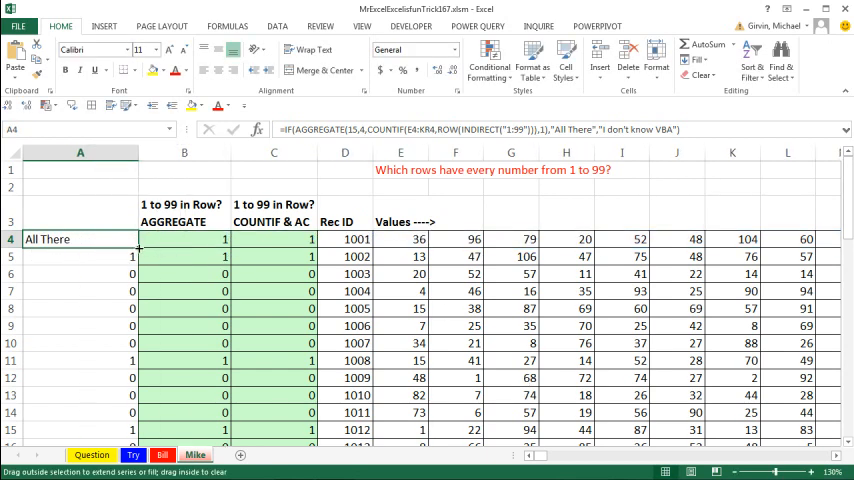
- Fill the IF(AGGREGATE) labelling formula down column A
left_click_drag(80, 239, 80, 429)
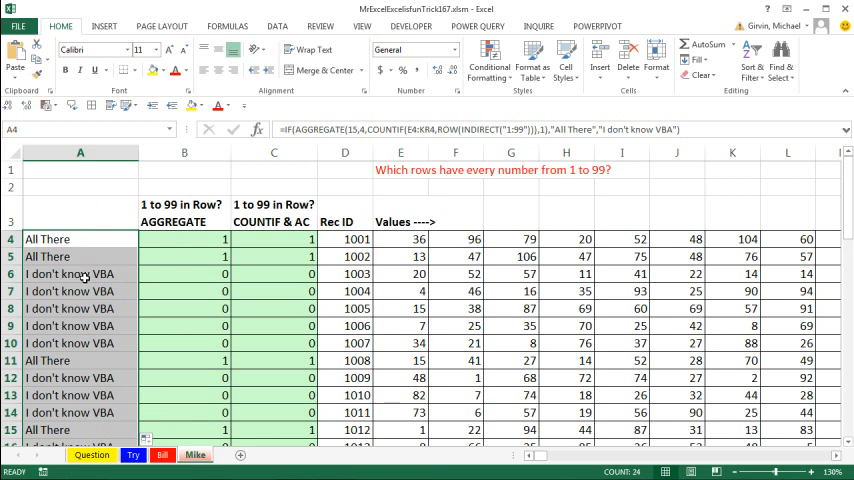